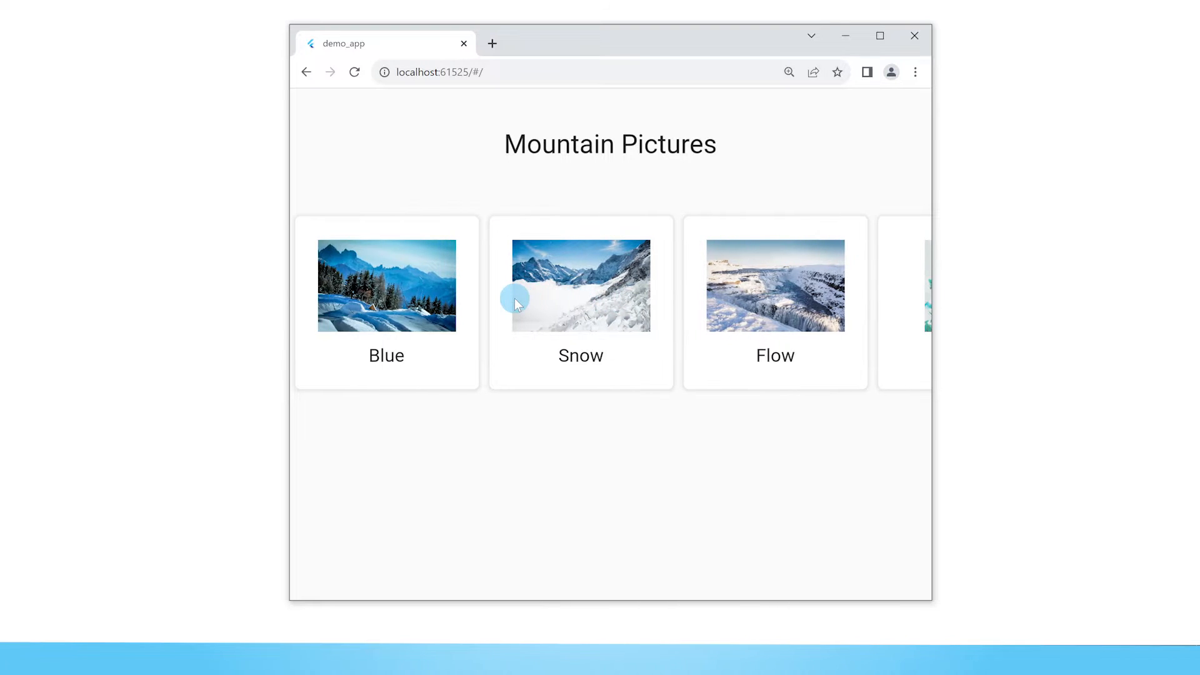
# - Expand the images folder and open pubspec.yaml to view its images/ asset entry
pyautogui.hscroll(-3)
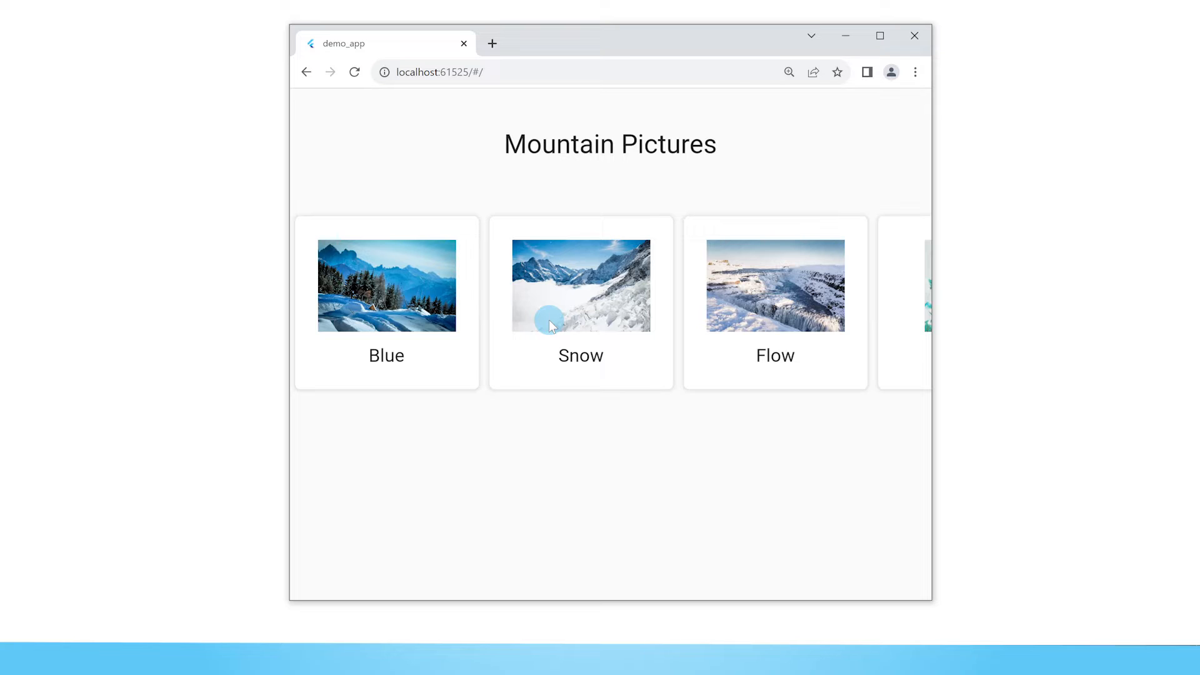
pyautogui.hscroll(3)
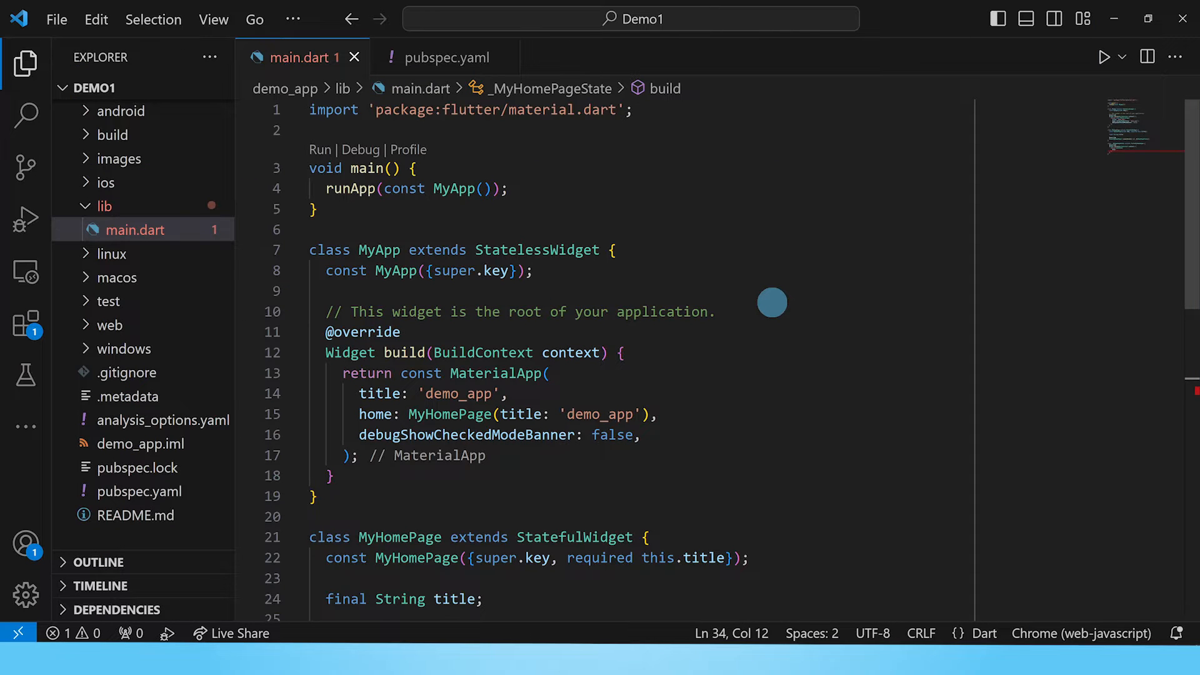
pyautogui.moveTo(86, 241)
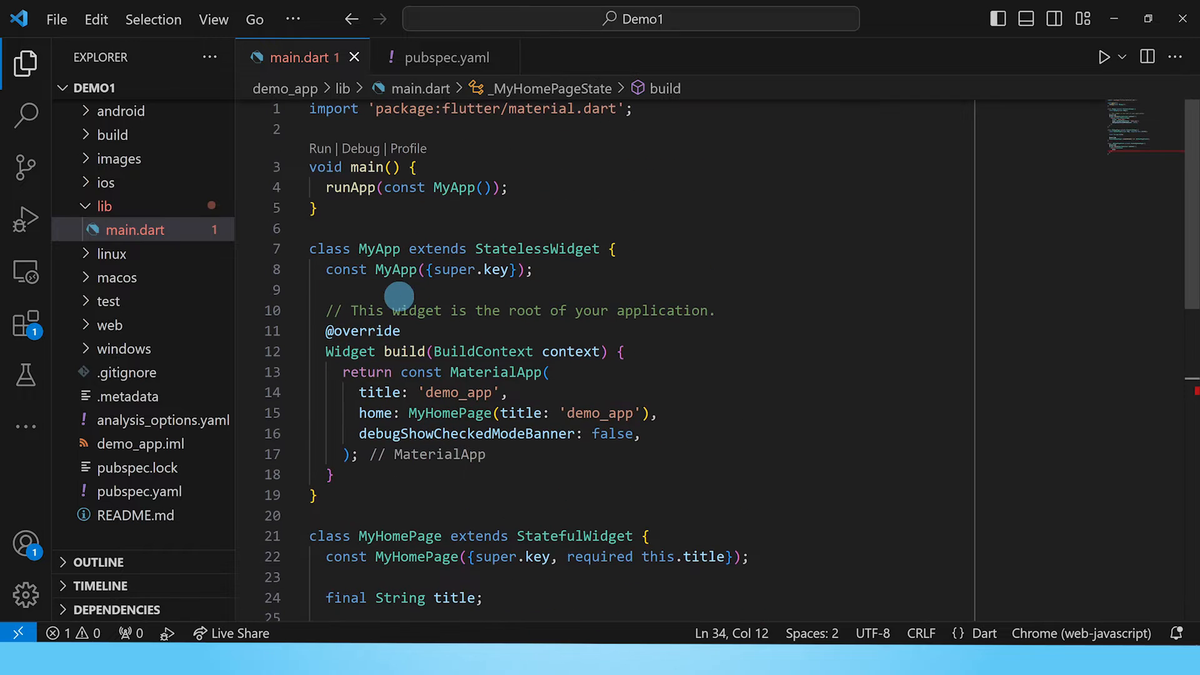
pyautogui.scroll(-3)
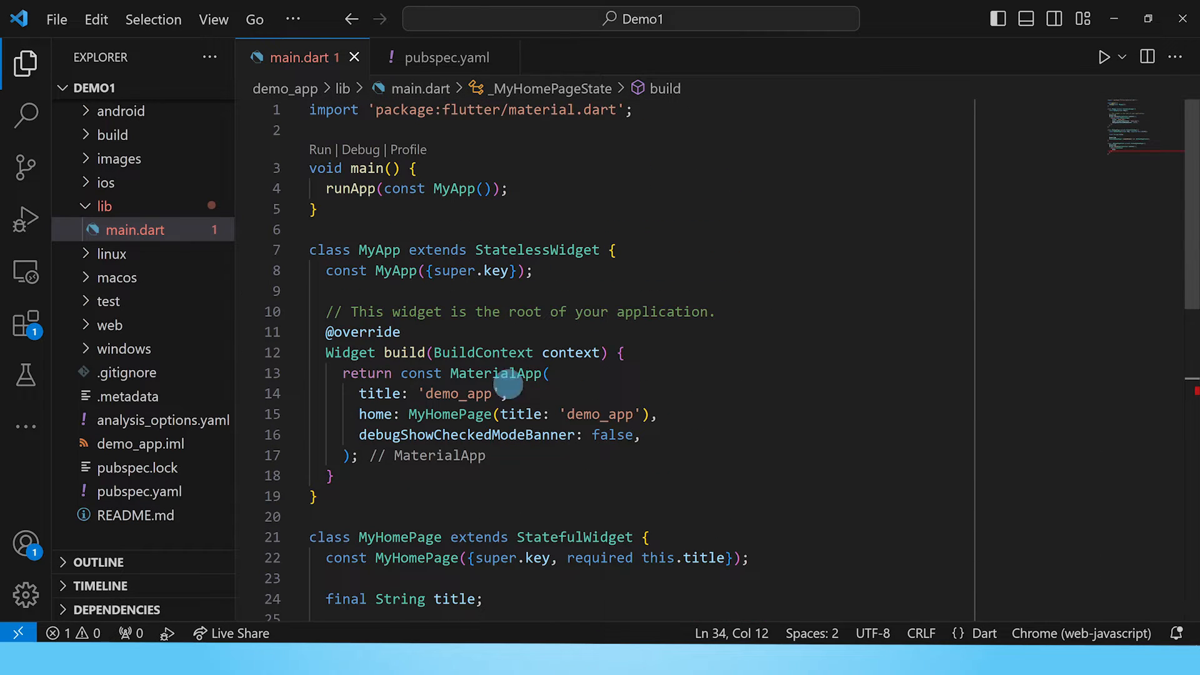
pyautogui.moveTo(571, 413)
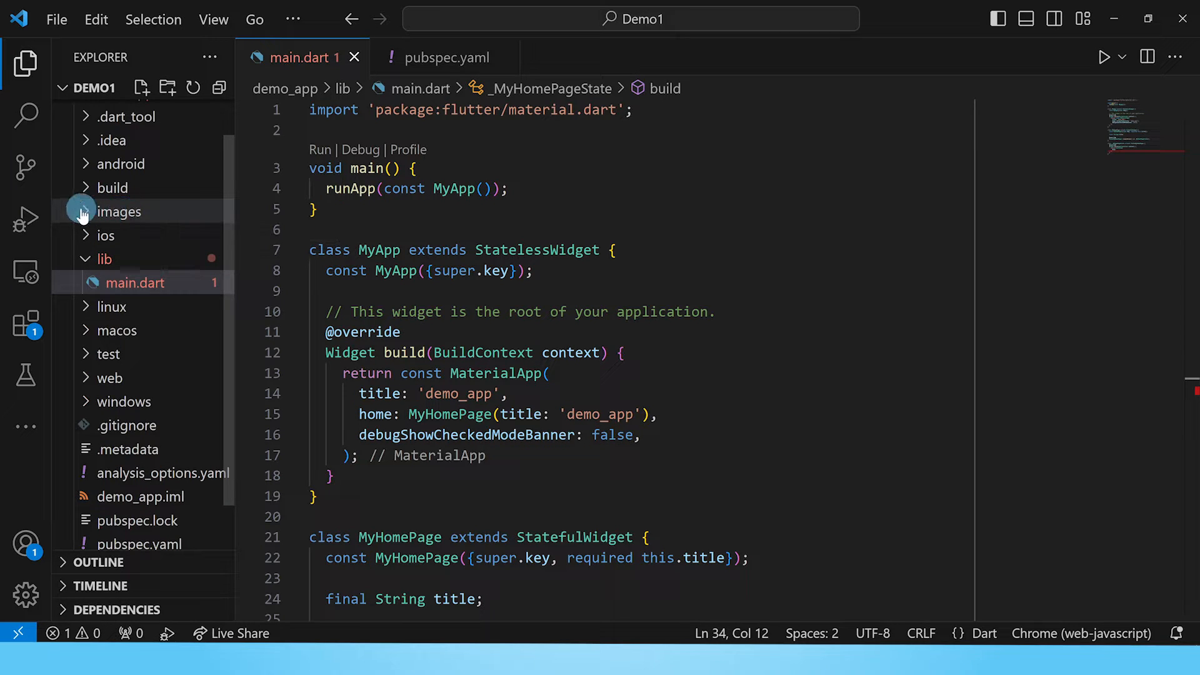
pyautogui.click(119, 211)
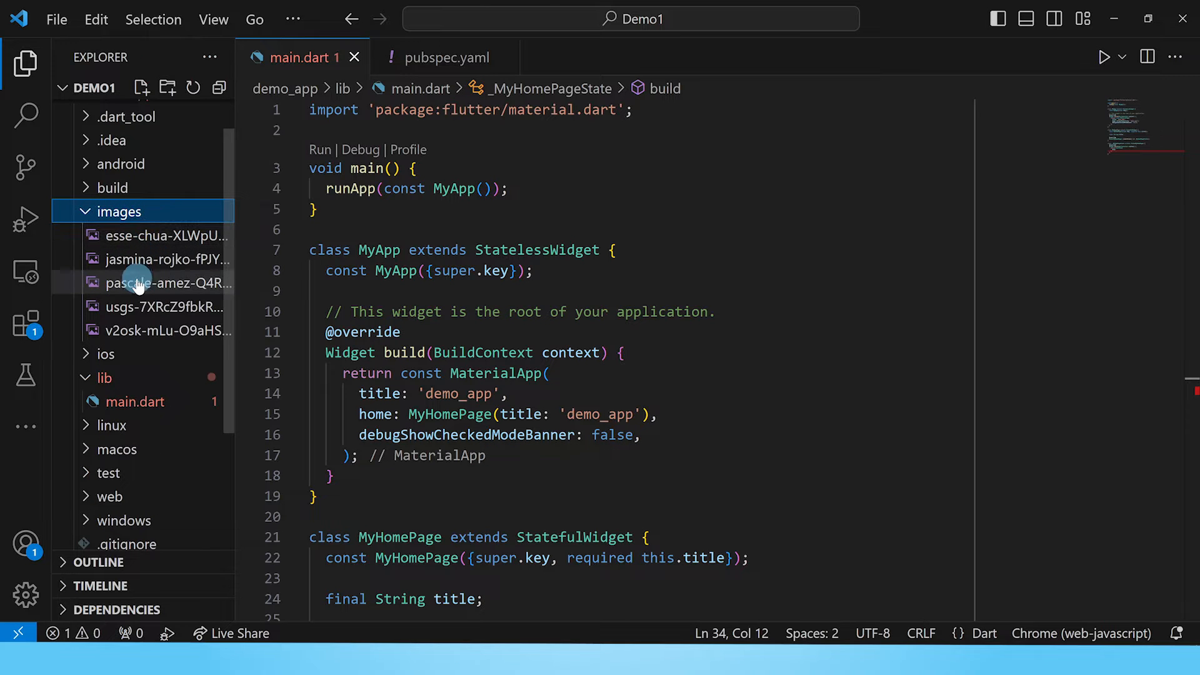
pyautogui.moveTo(150, 331)
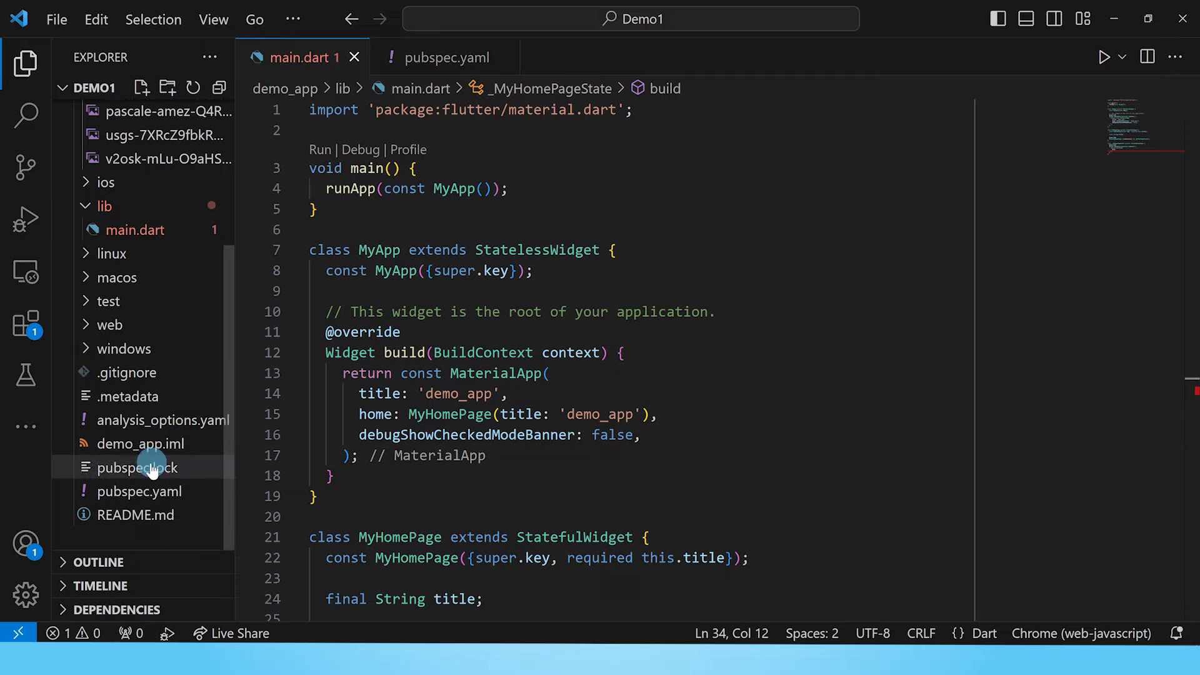
pyautogui.click(139, 492)
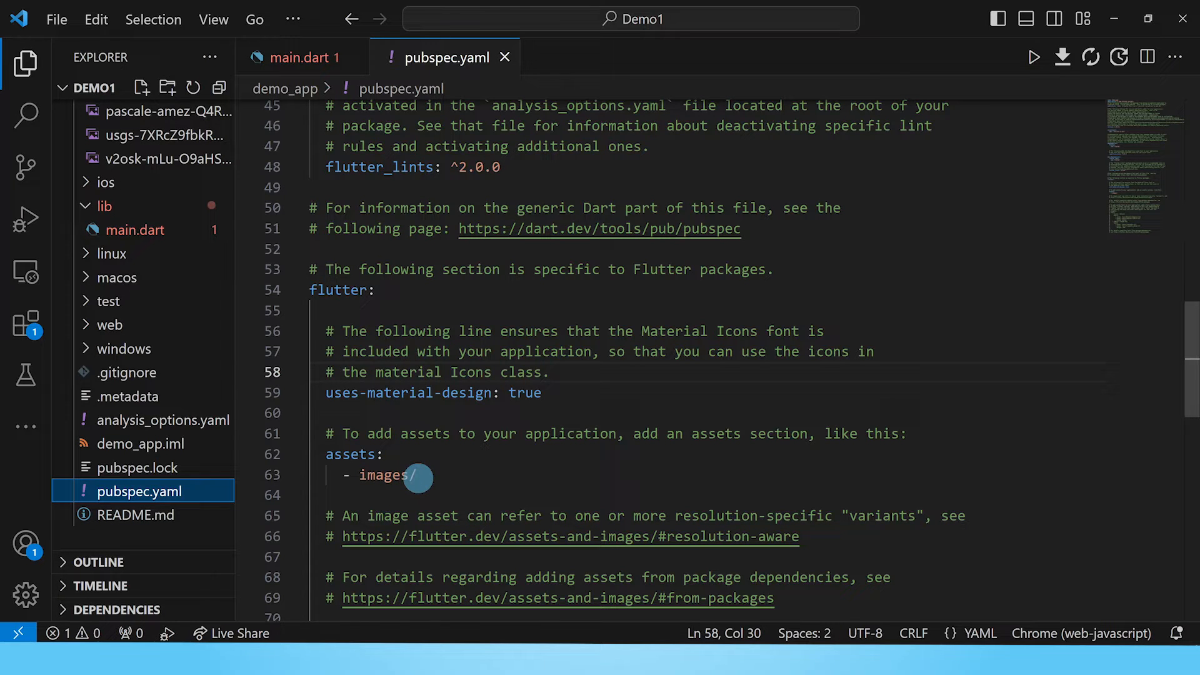
pyautogui.moveTo(157, 231)
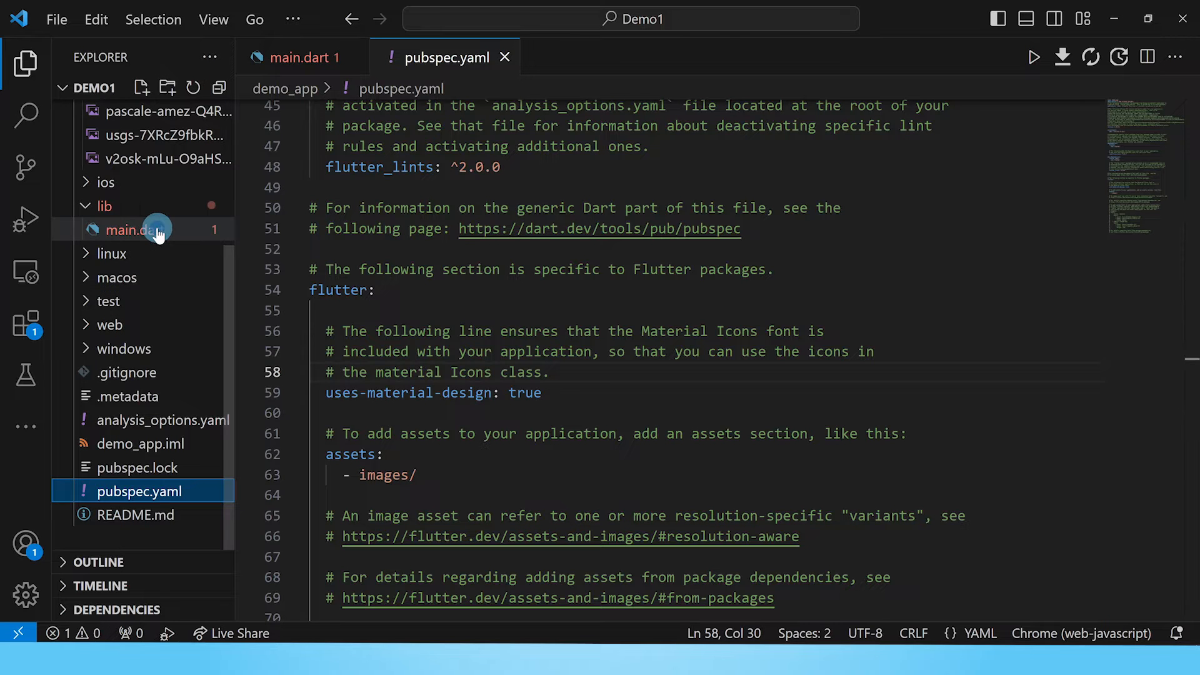
# - In main.dart, make the body a Column with a height-30 SizedBox and 'Mountain Pictures' text at fontSize 20
pyautogui.click(134, 230)
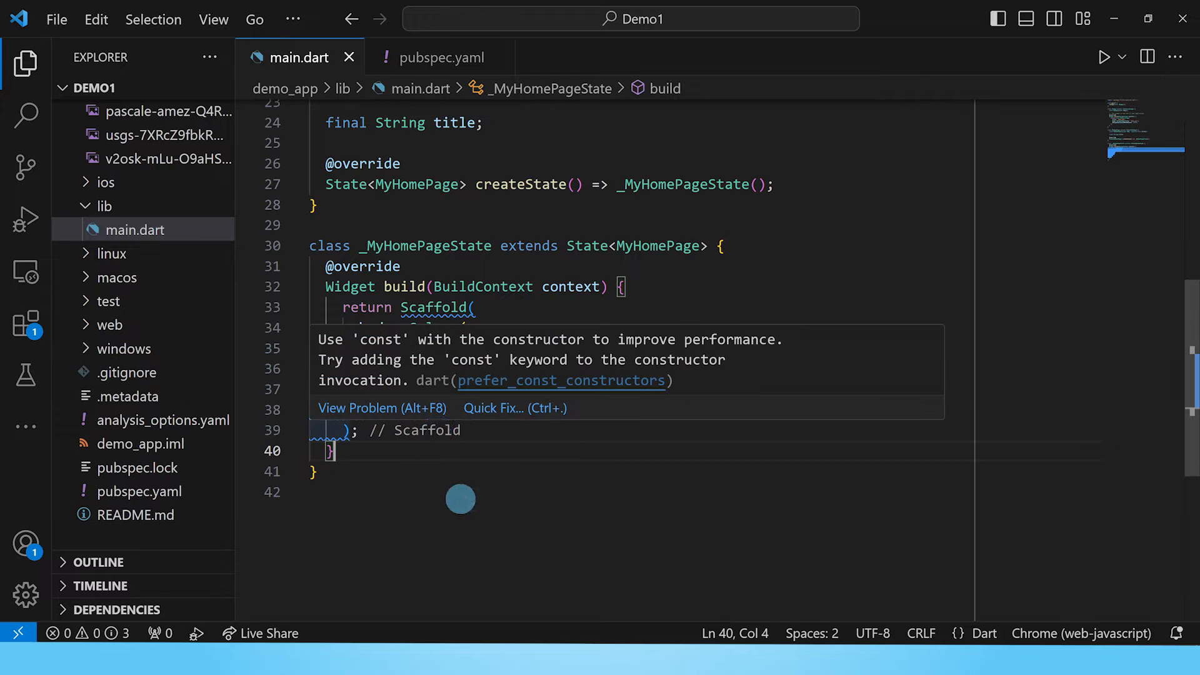
pyautogui.write('body: Column(\\n  children:[\\n\\n  ]\\n) // Column')
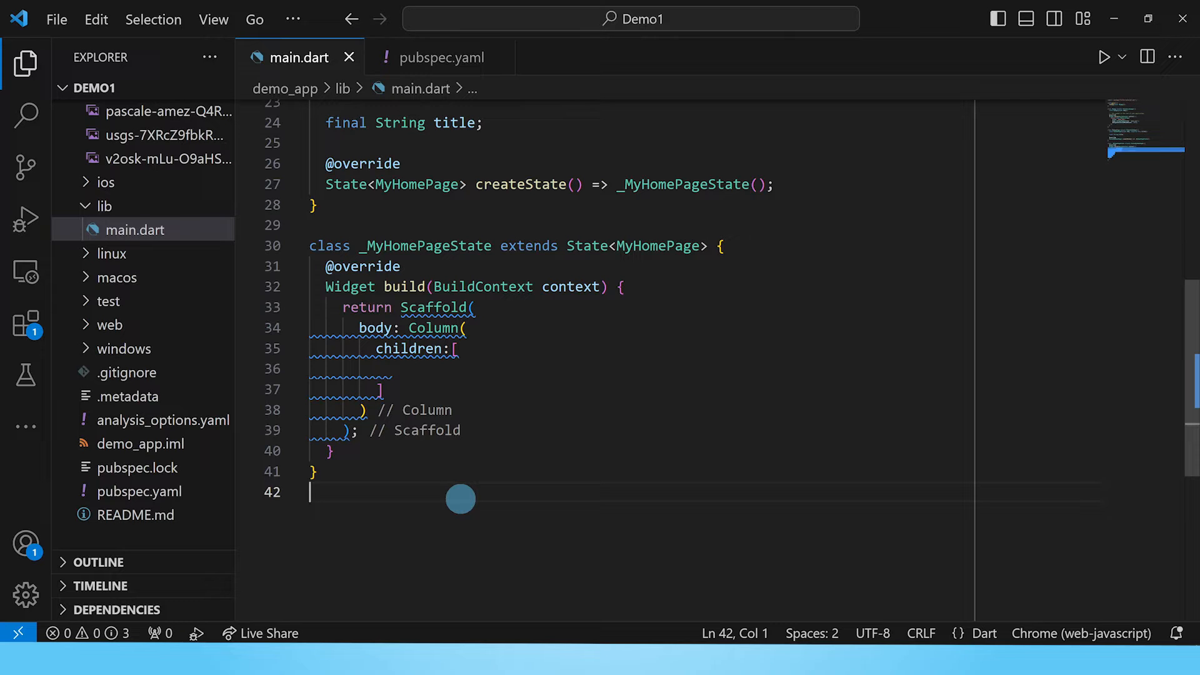
pyautogui.write('const SizedBox')
pyautogui.write("const Text('")
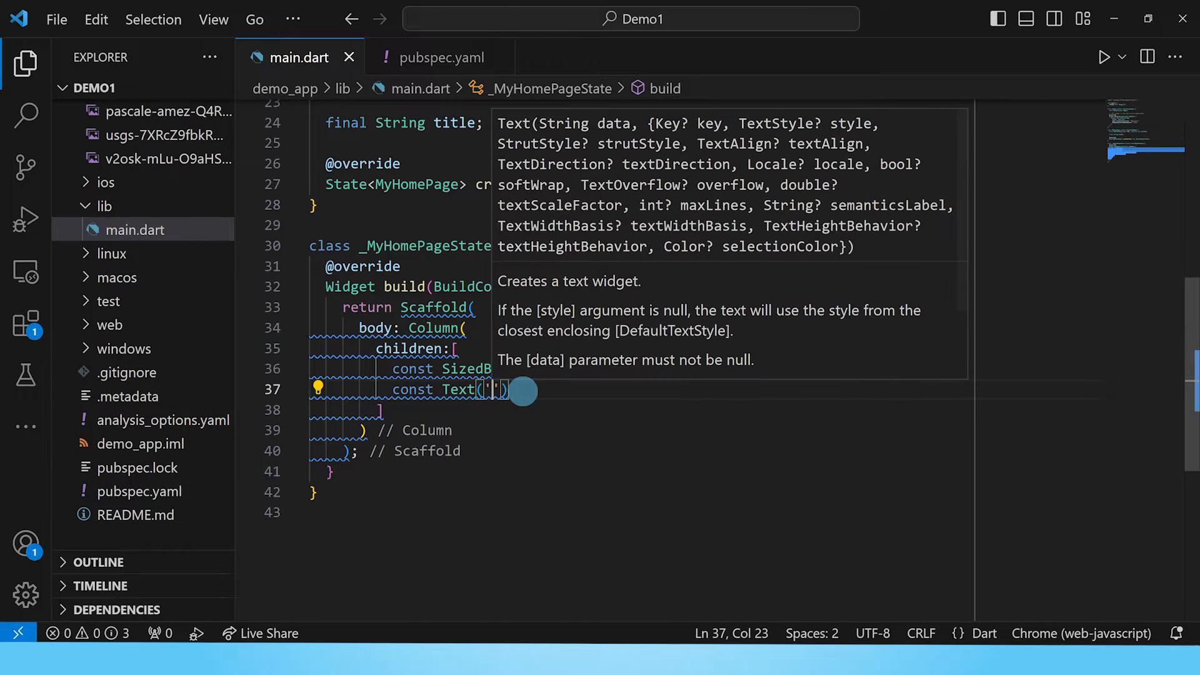
pyautogui.write('Mountain Pictures')
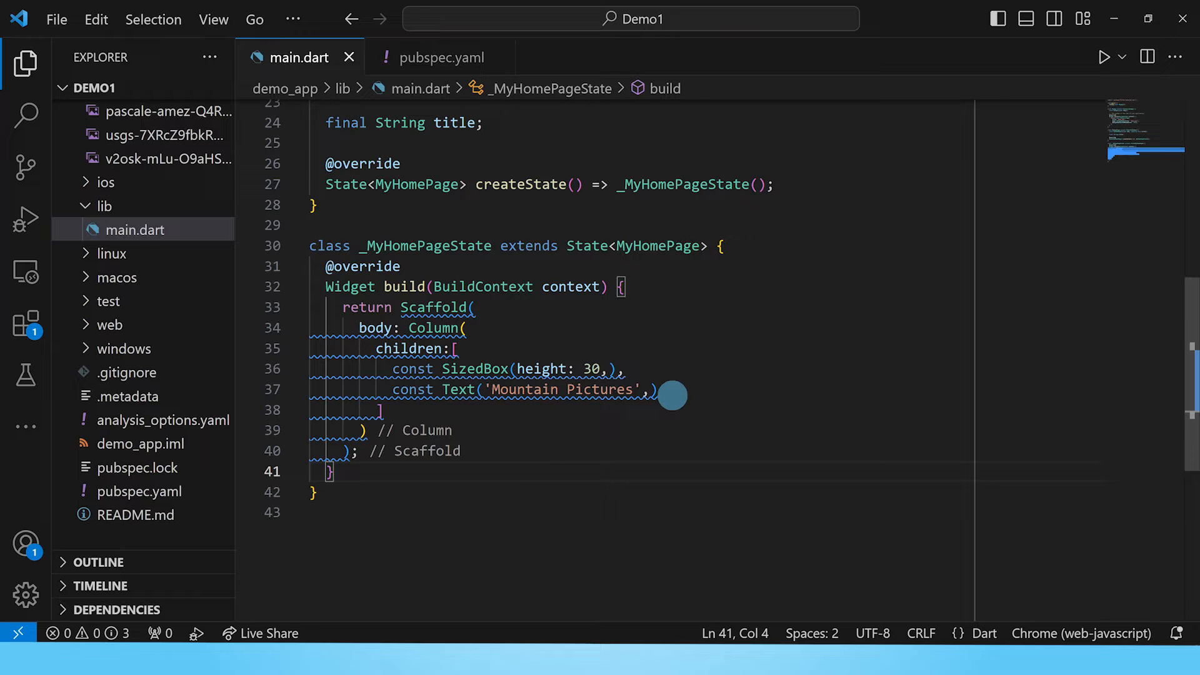
pyautogui.write(',style: TextStyle(fontSize: 20,')
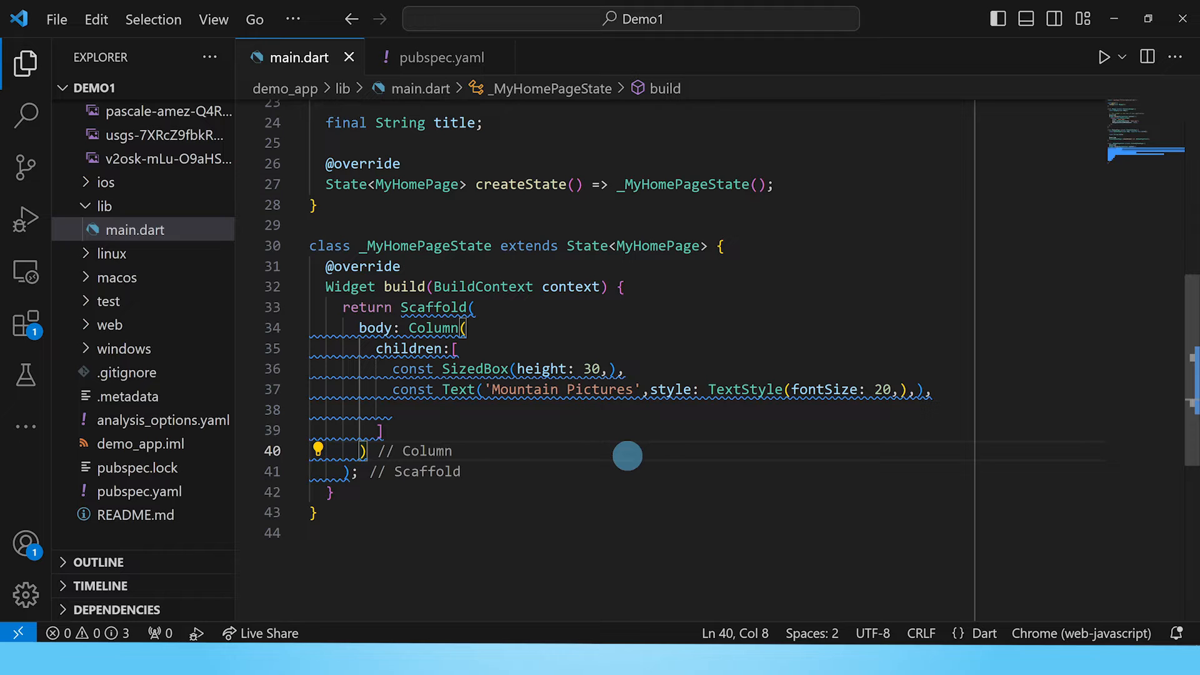
pyautogui.write('const SizedBo')
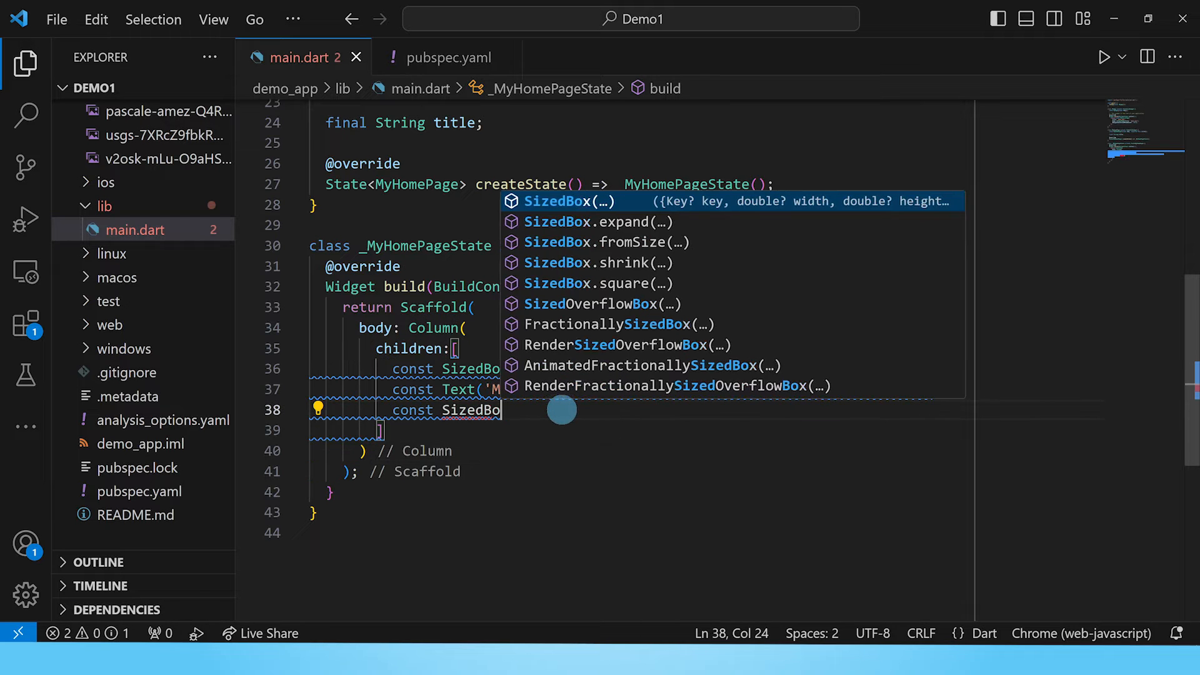
pyautogui.write('(height: 40),')
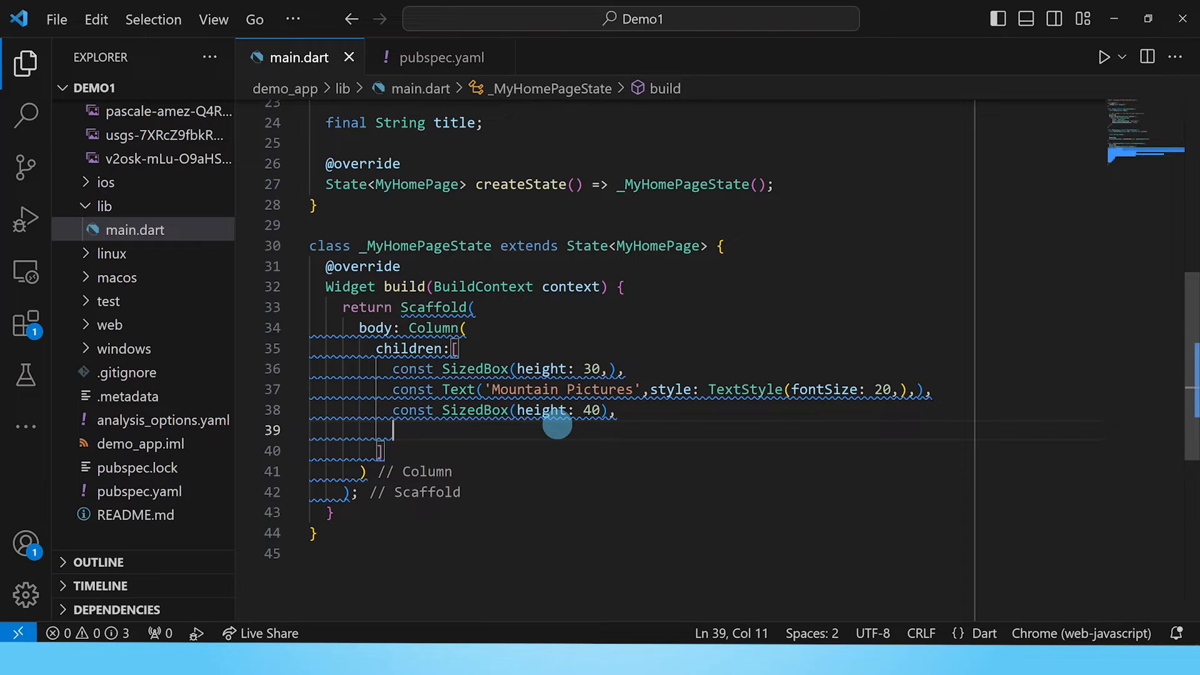
pyautogui.moveTo(433, 328)
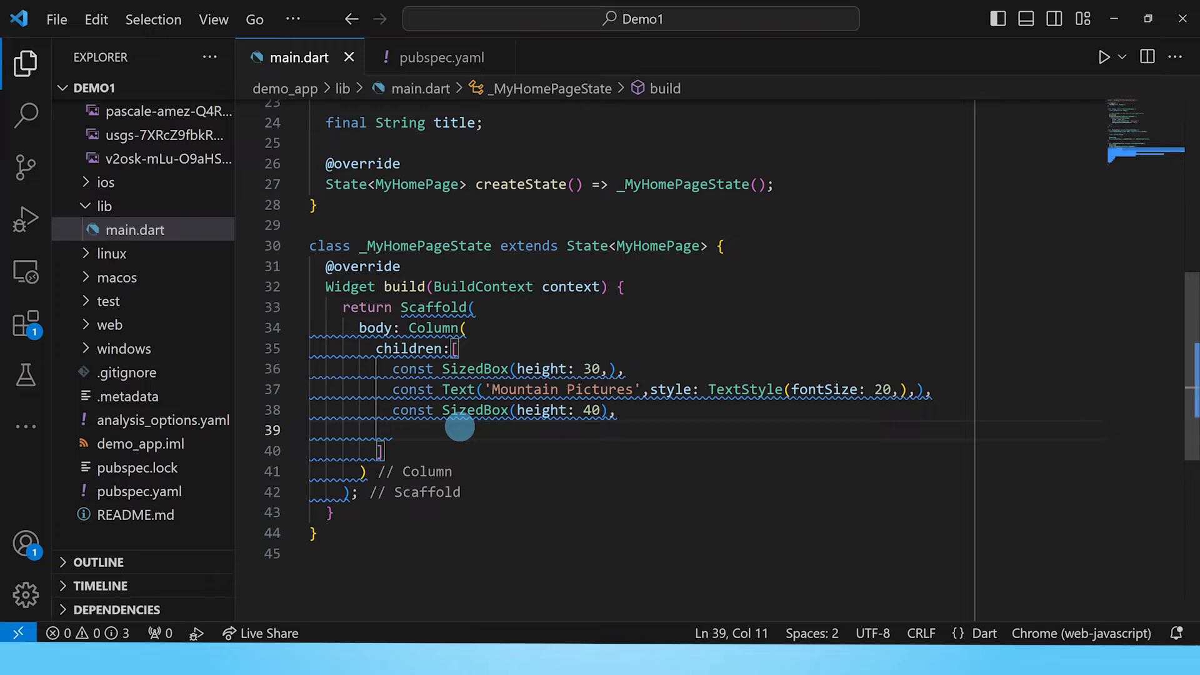
# - Add a height-40 SizedBox, then a height-140 SizedBox with an empty ListView child
pyautogui.write('Sized')
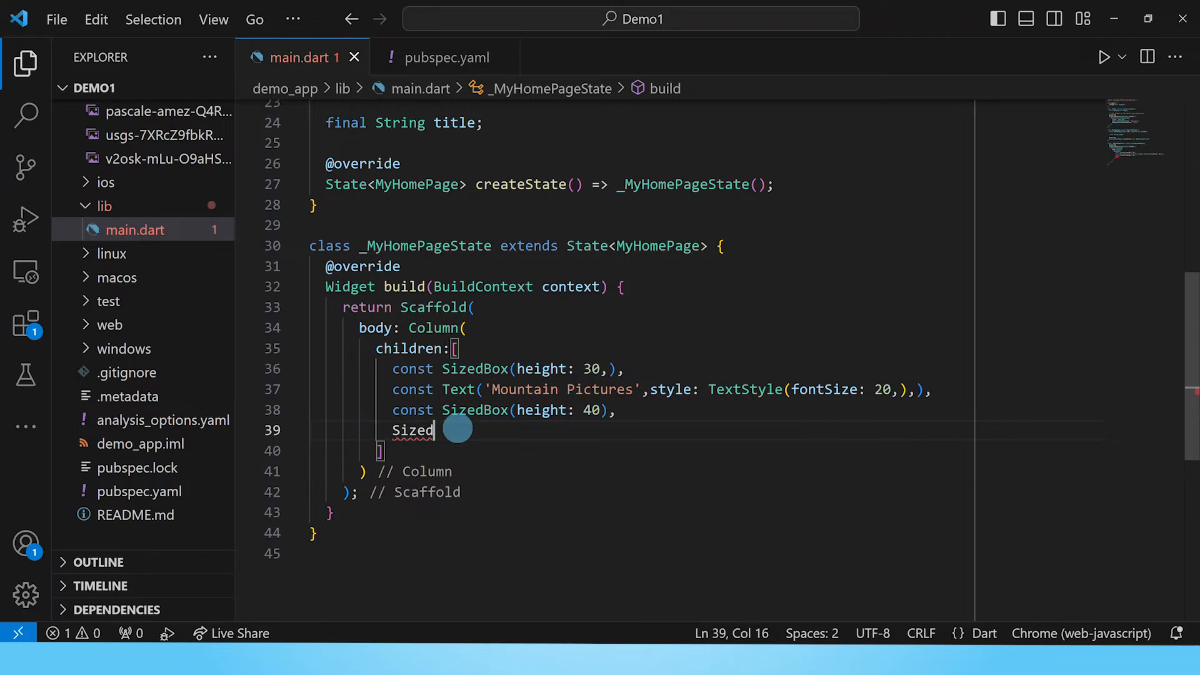
pyautogui.write('Box')
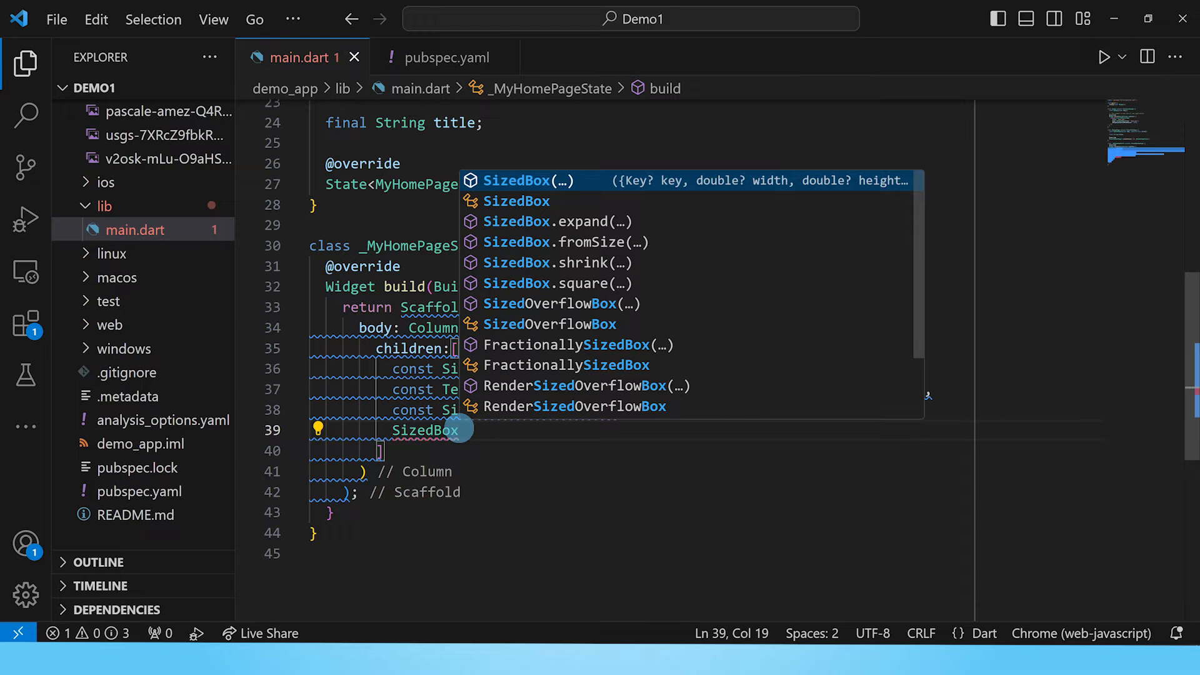
pyautogui.click(517, 180)
pyautogui.write('height: 140,')
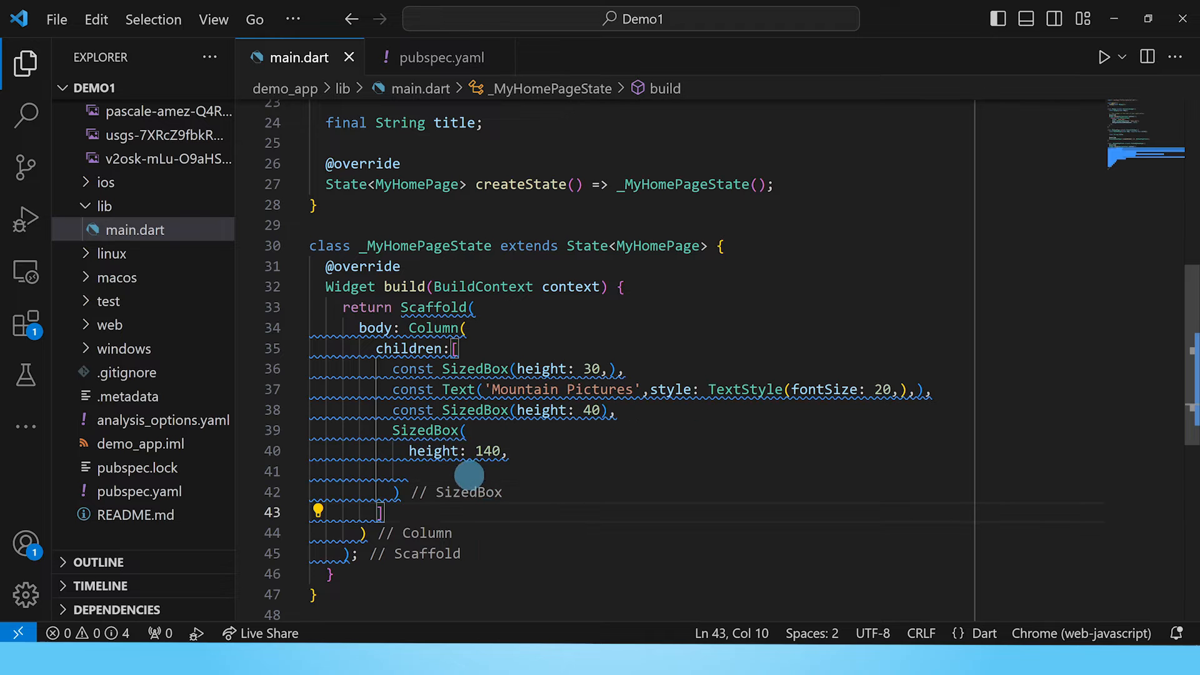
pyautogui.write('ch')
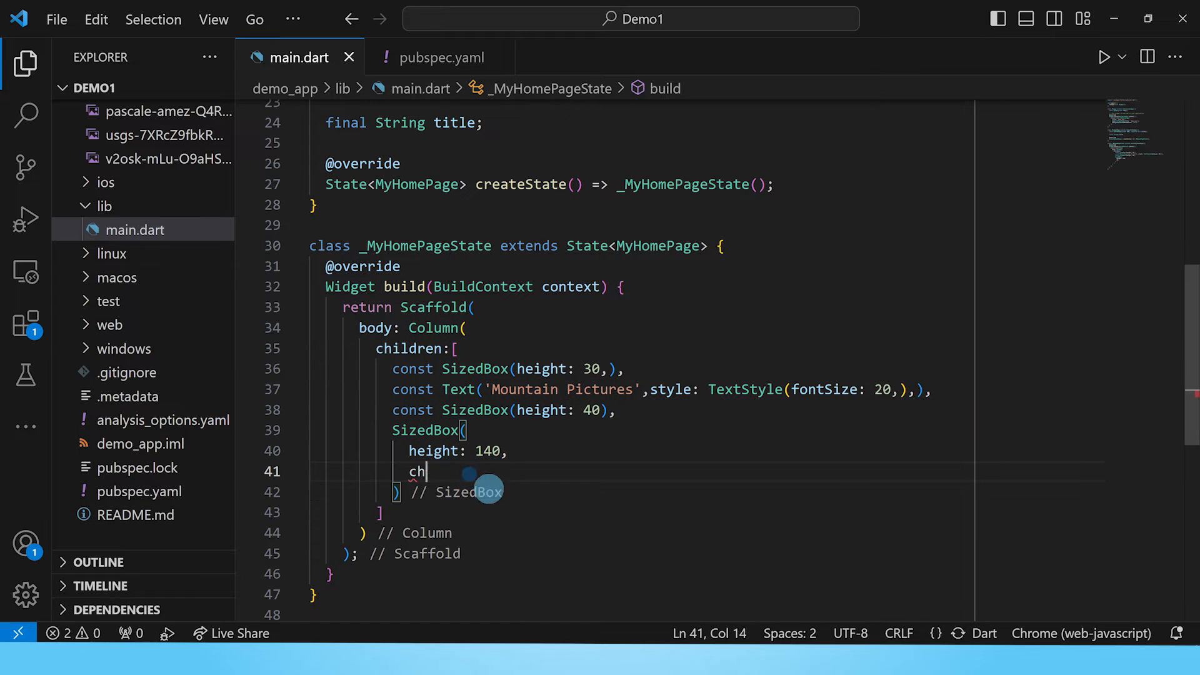
pyautogui.write('ild: ListView(),')
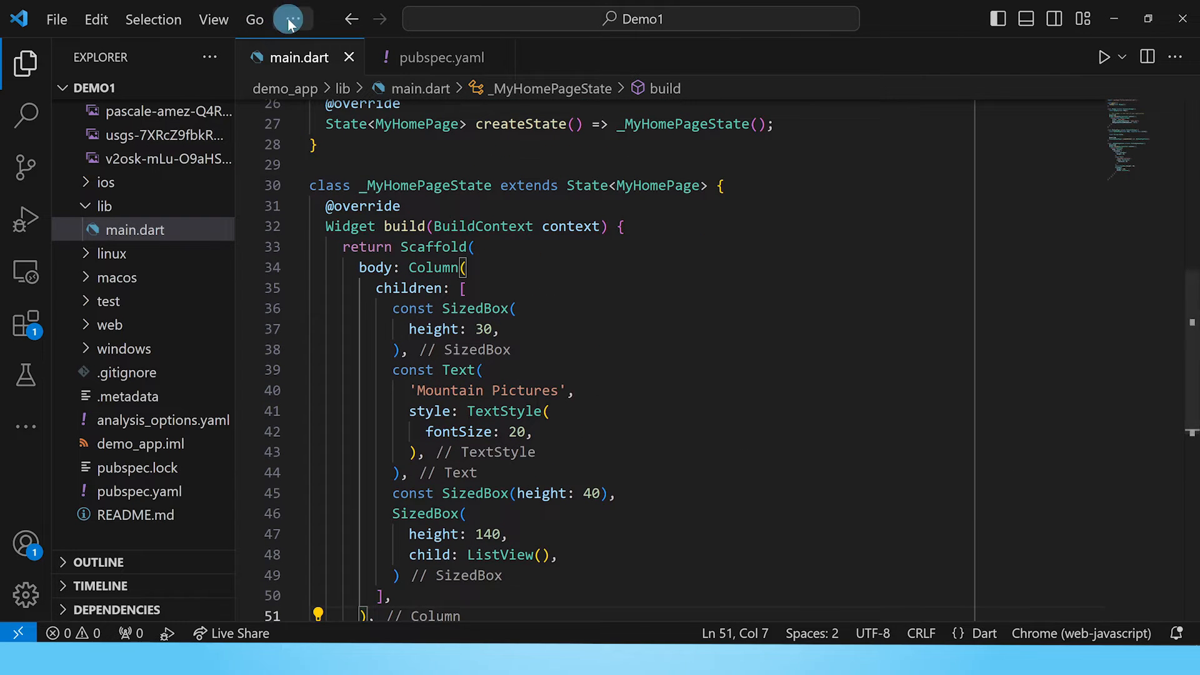
# - Start debugging to launch the app in Chrome, showing only the Mountain Pictures heading
pyautogui.click(1103, 56)
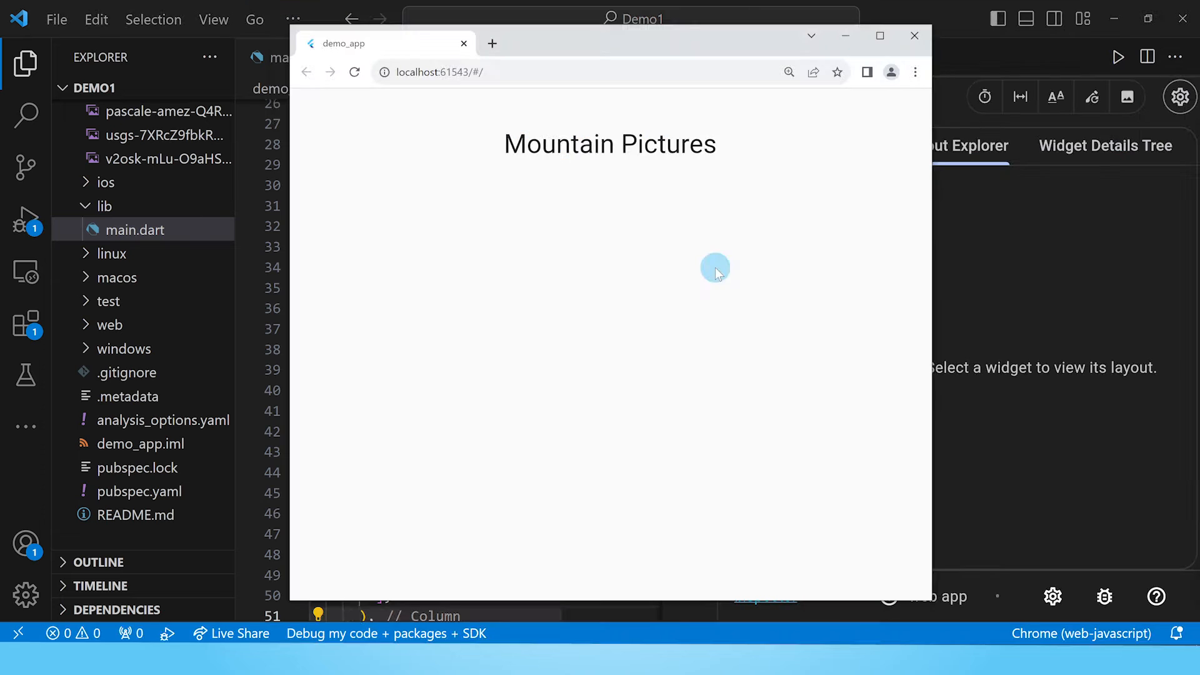
pyautogui.moveTo(521, 116)
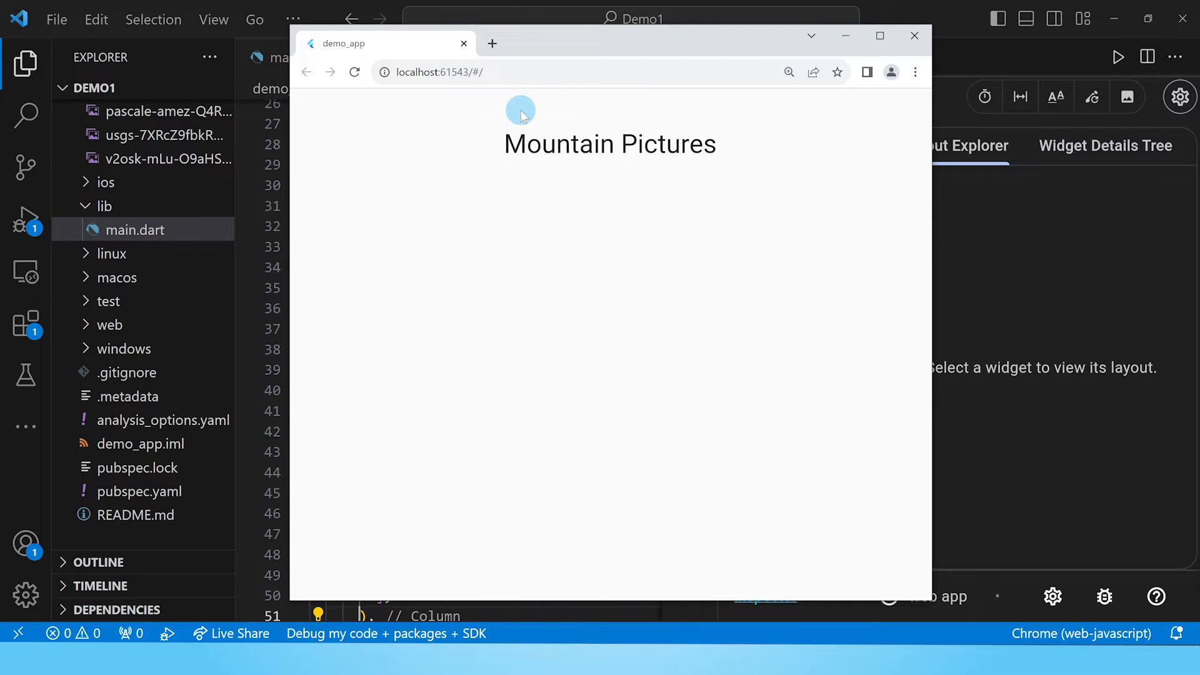
pyautogui.moveTo(576, 110)
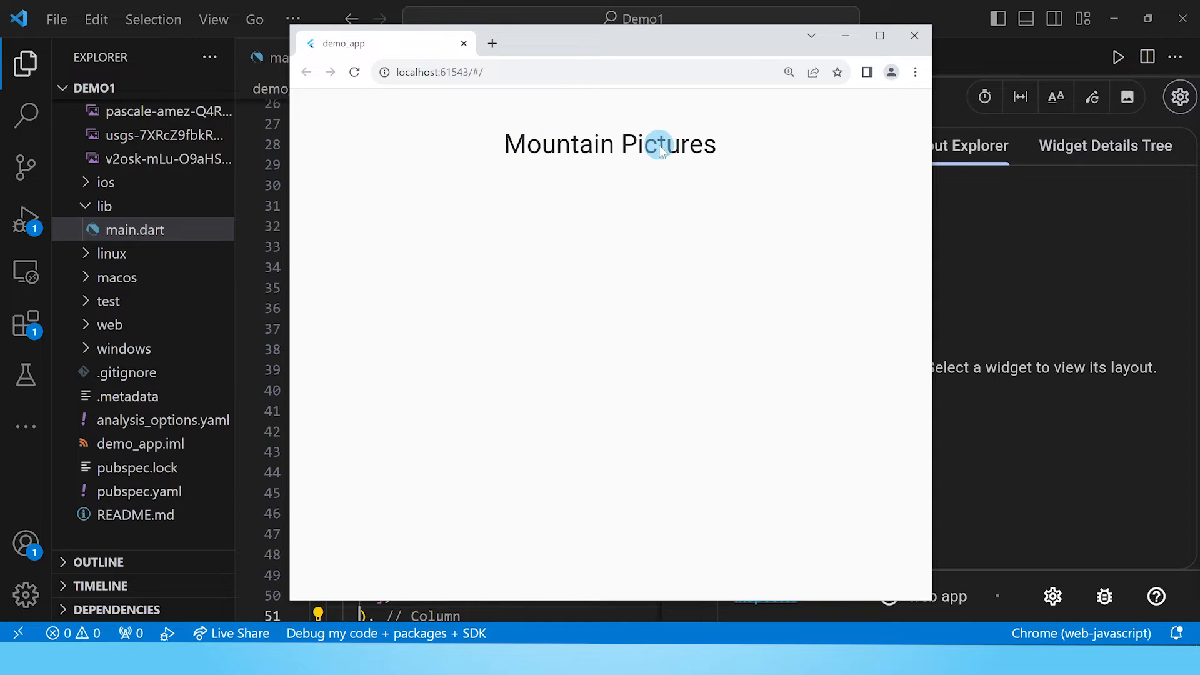
pyautogui.moveTo(647, 471)
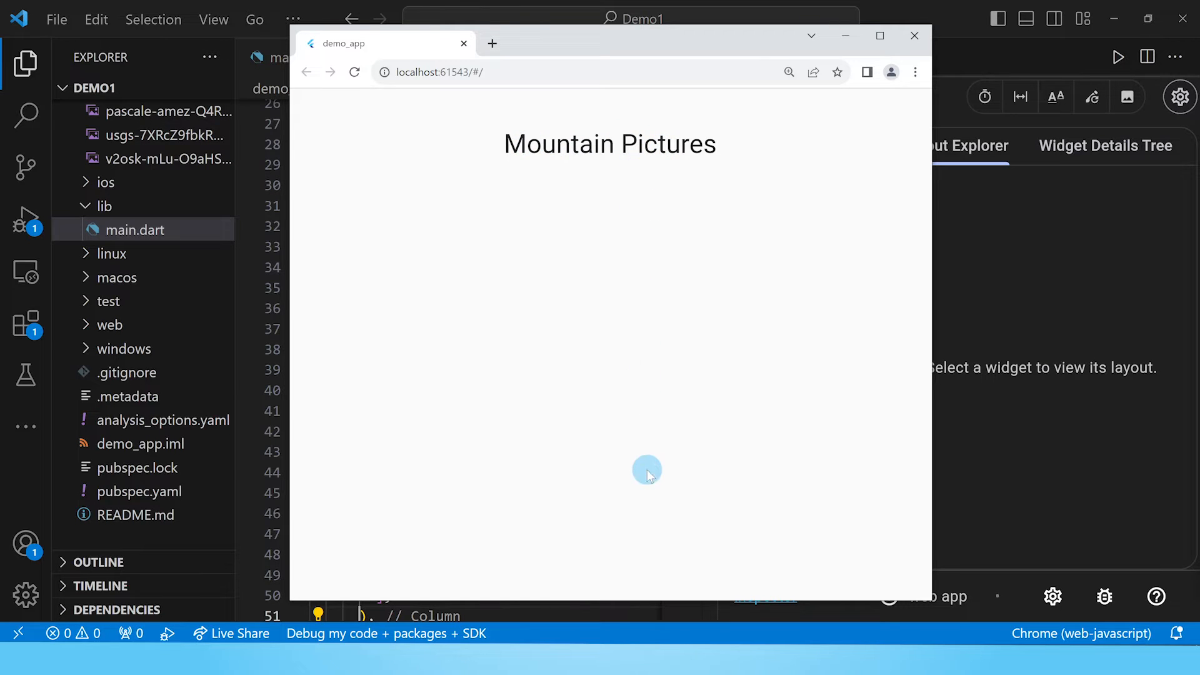
pyautogui.moveTo(612, 256)
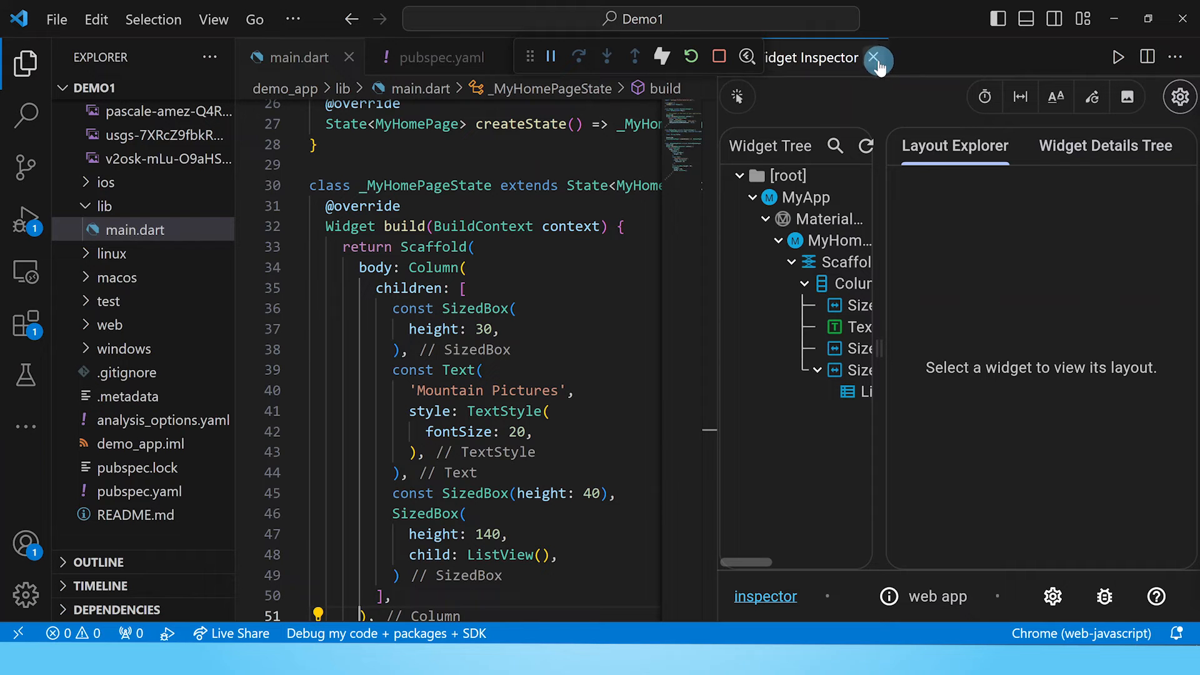
# - Close the widget inspector and set the ListView's scrollDirection to Axis.horizontal
pyautogui.click(874, 57)
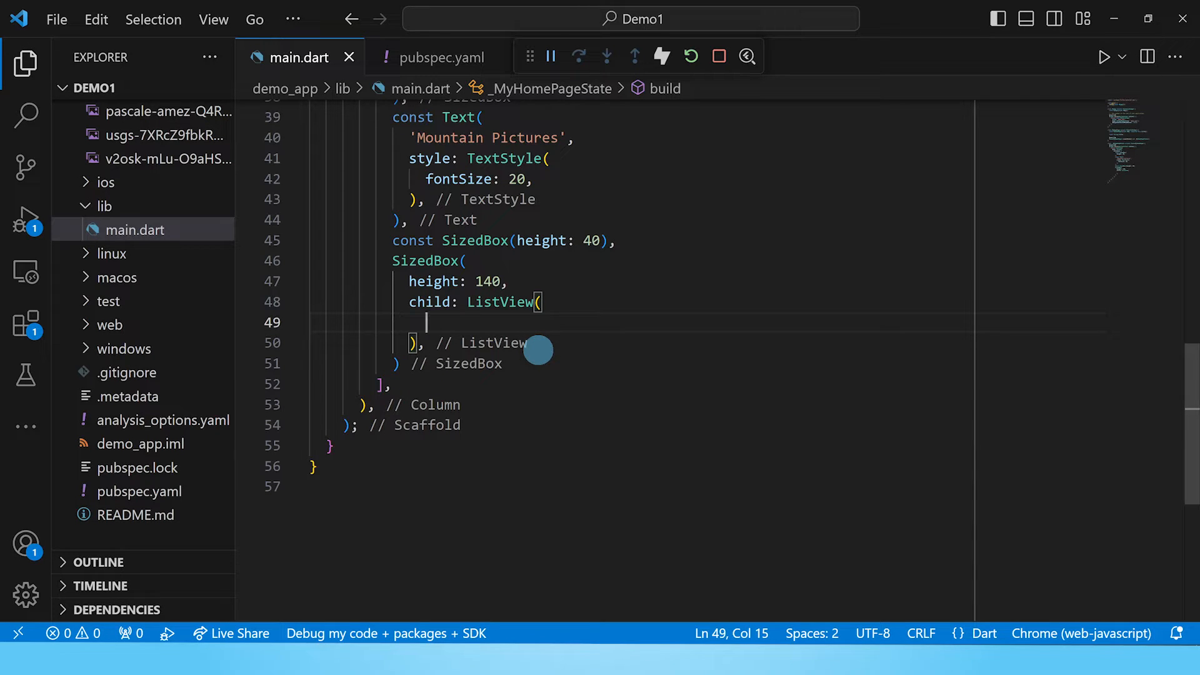
pyautogui.press('Ctrl+Space')
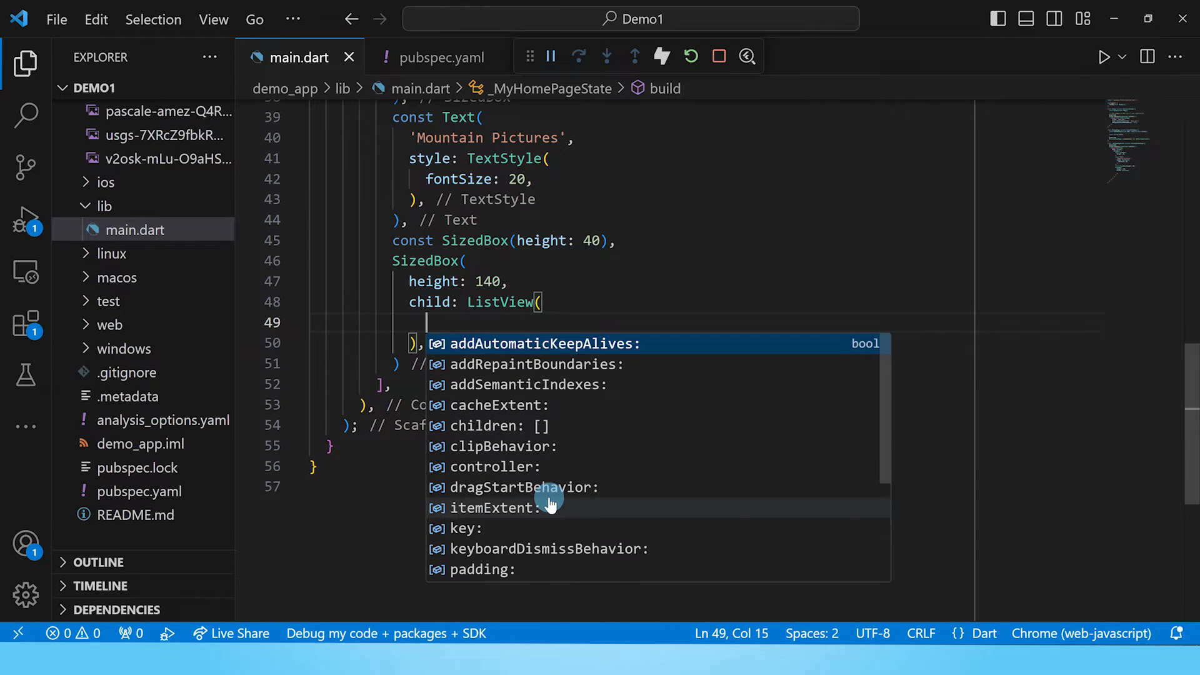
pyautogui.scroll(-3)
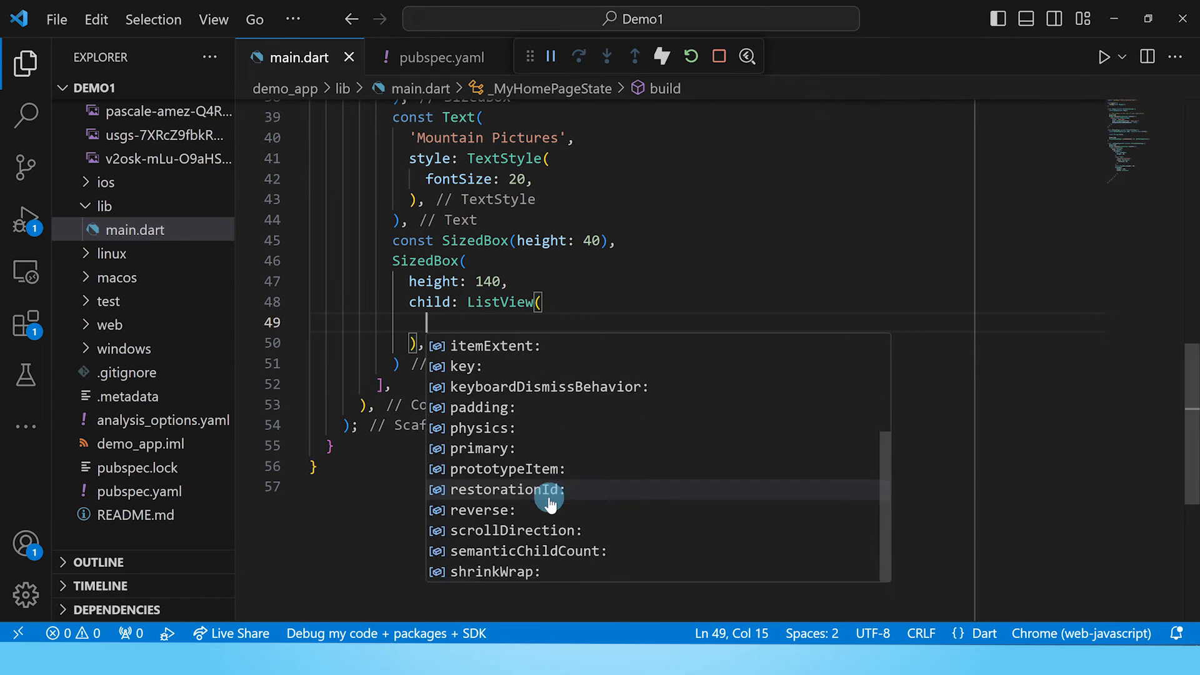
pyautogui.moveTo(537, 537)
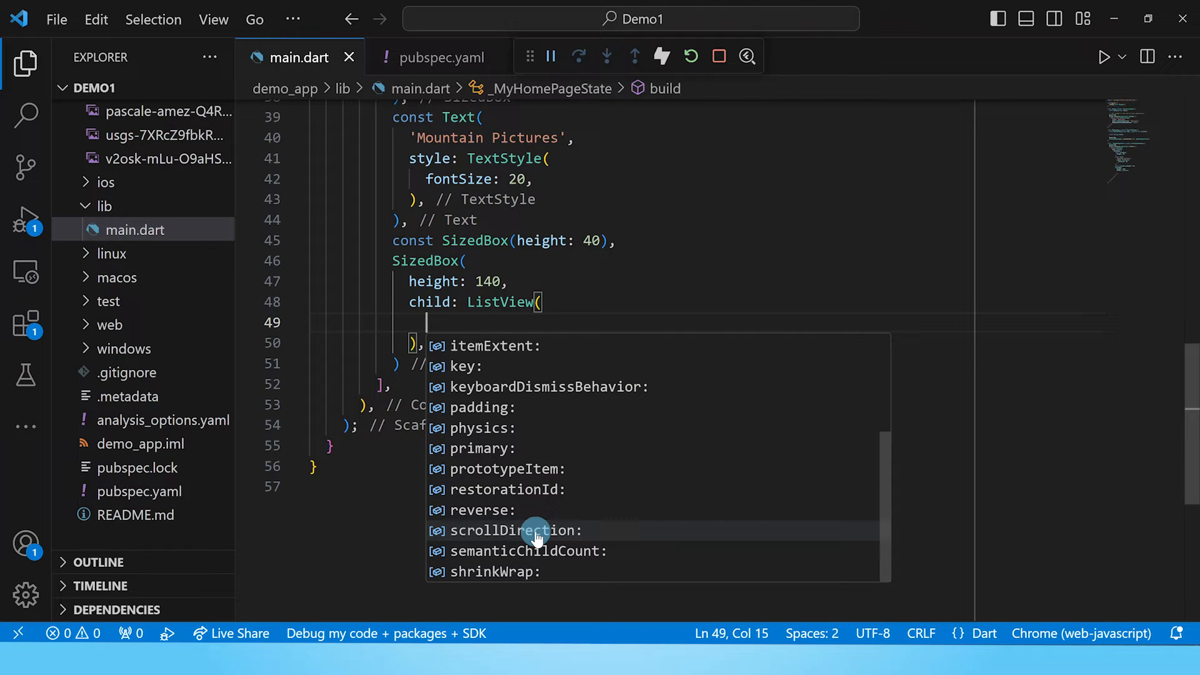
pyautogui.click(515, 530)
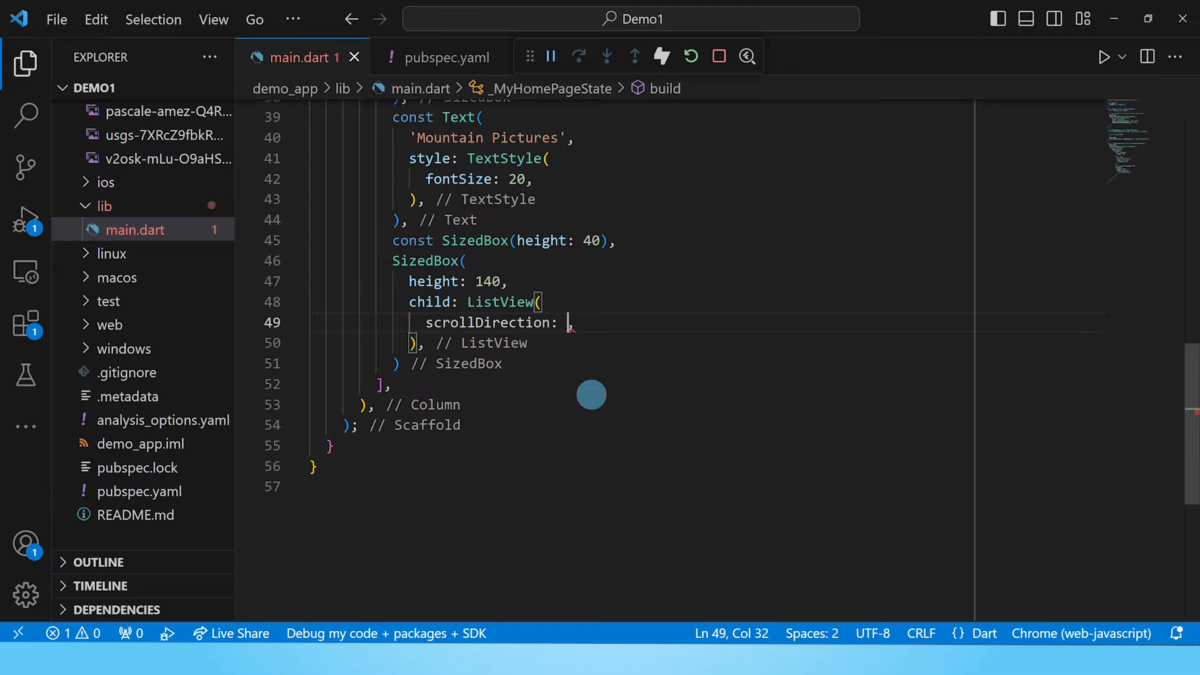
pyautogui.press('Ctrl+Space')
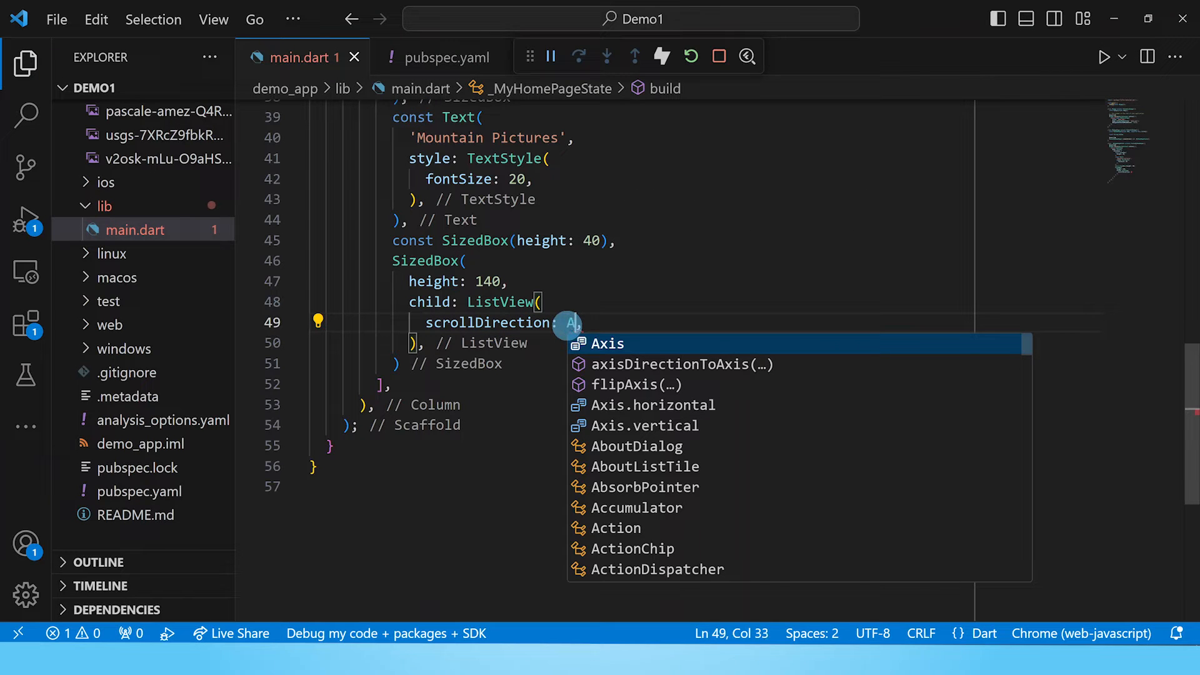
pyautogui.write('Axis.hori')
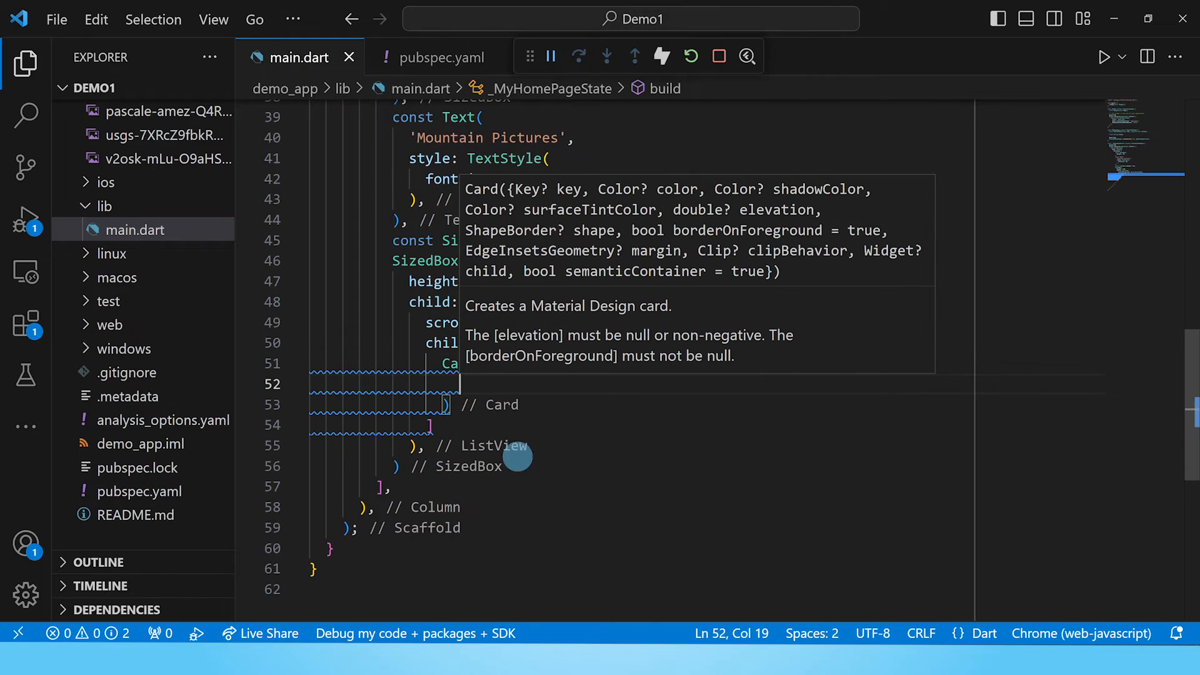
pyautogui.moveTo(530, 490)
pyautogui.write('child: Container(')
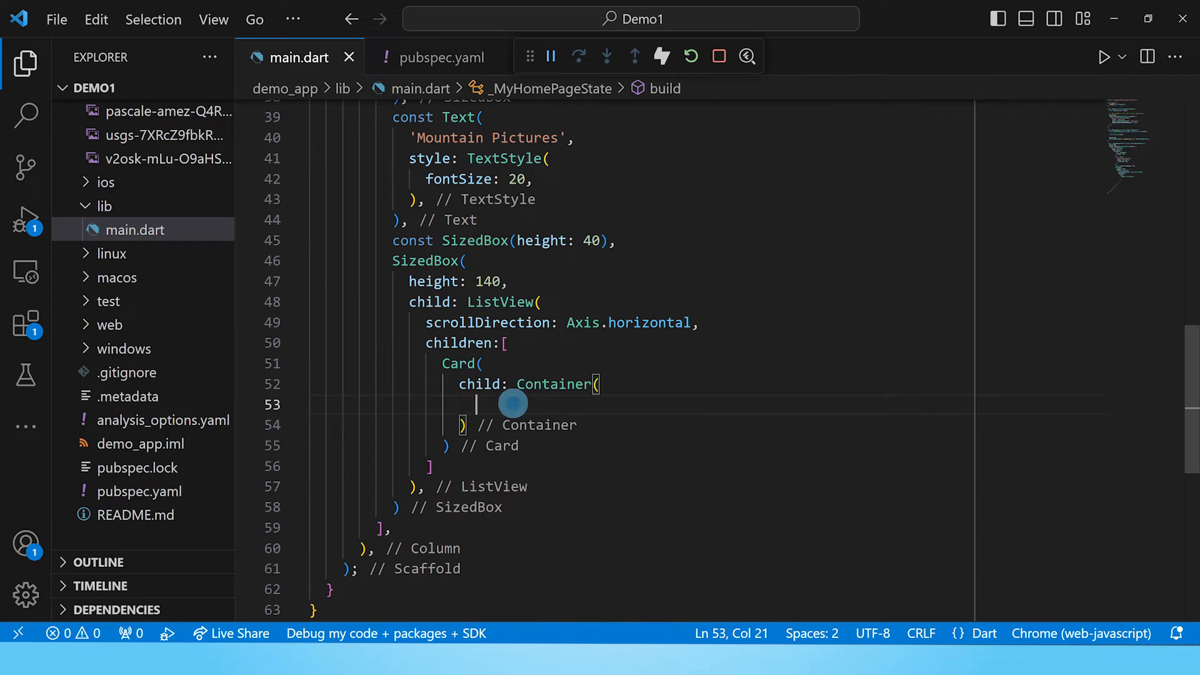
# - Give the Card a Container with EdgeInsets.all(15) margin and an empty Column child
pyautogui.write('margin:')
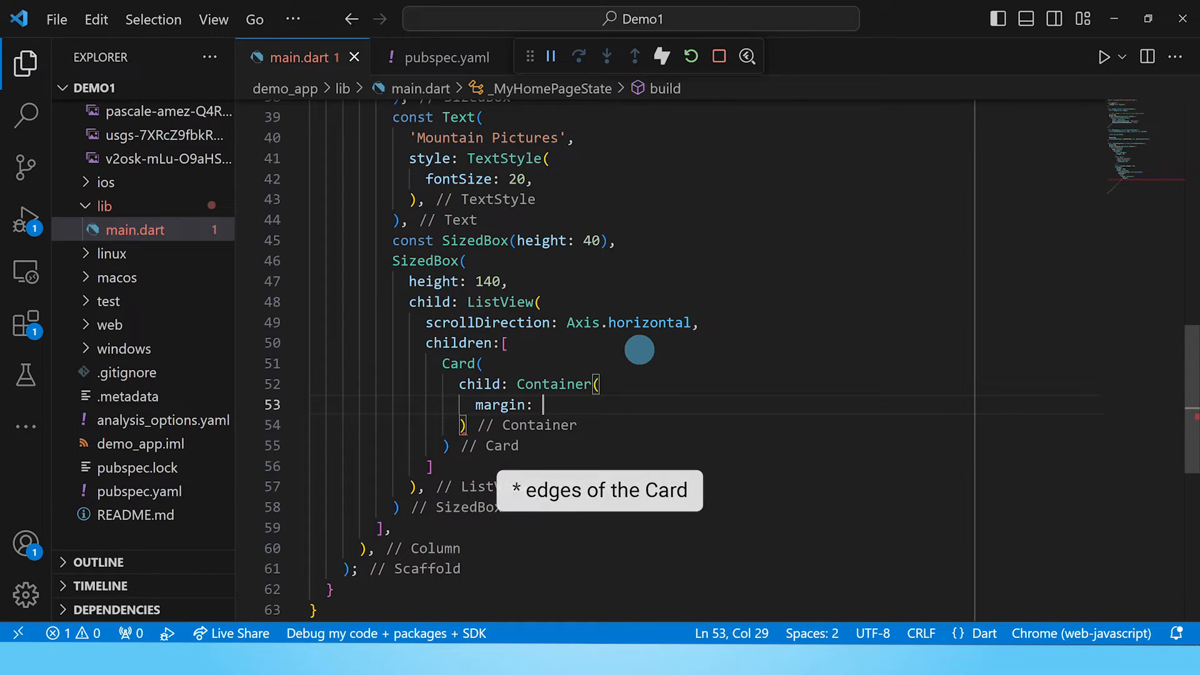
pyautogui.write('EdgeInsets.all(15),')
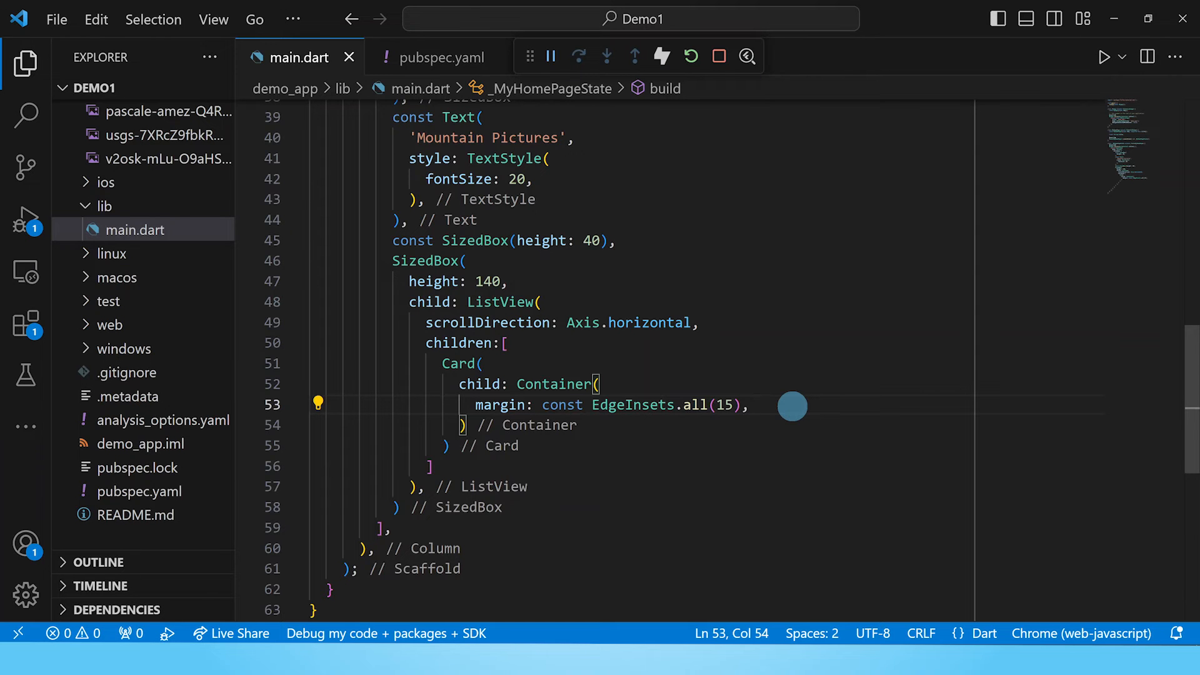
pyautogui.write('child: Column(')
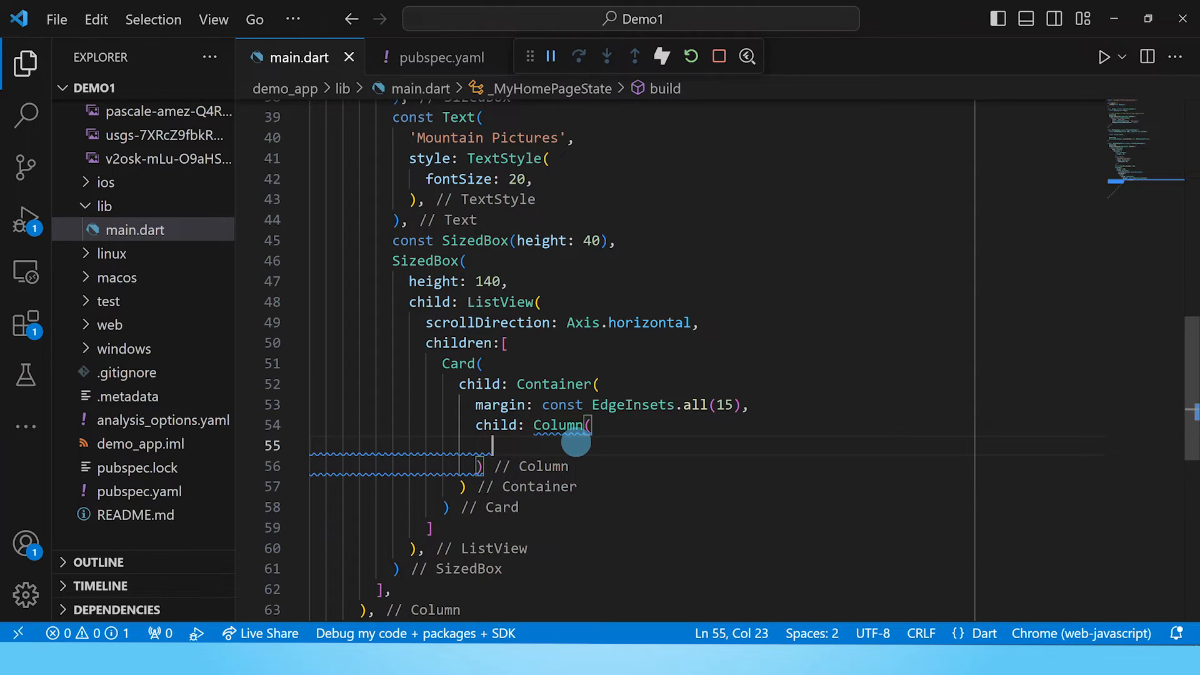
# - Center the Column's children and add a 70-high, 110-wide SizedBox
pyautogui.write('mainAxisAlignment: MainAxisAlignment.center,')
pyautogui.write('crossAxisAlignment: CrossAxisAlignment.center,')
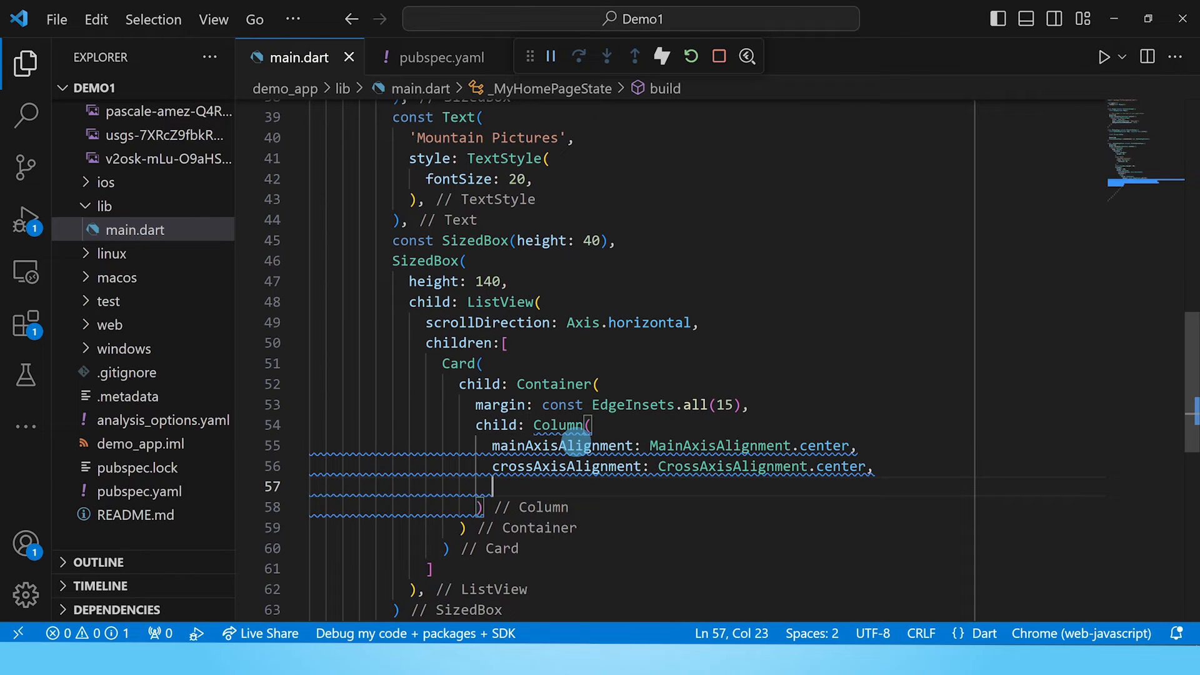
pyautogui.write('children')
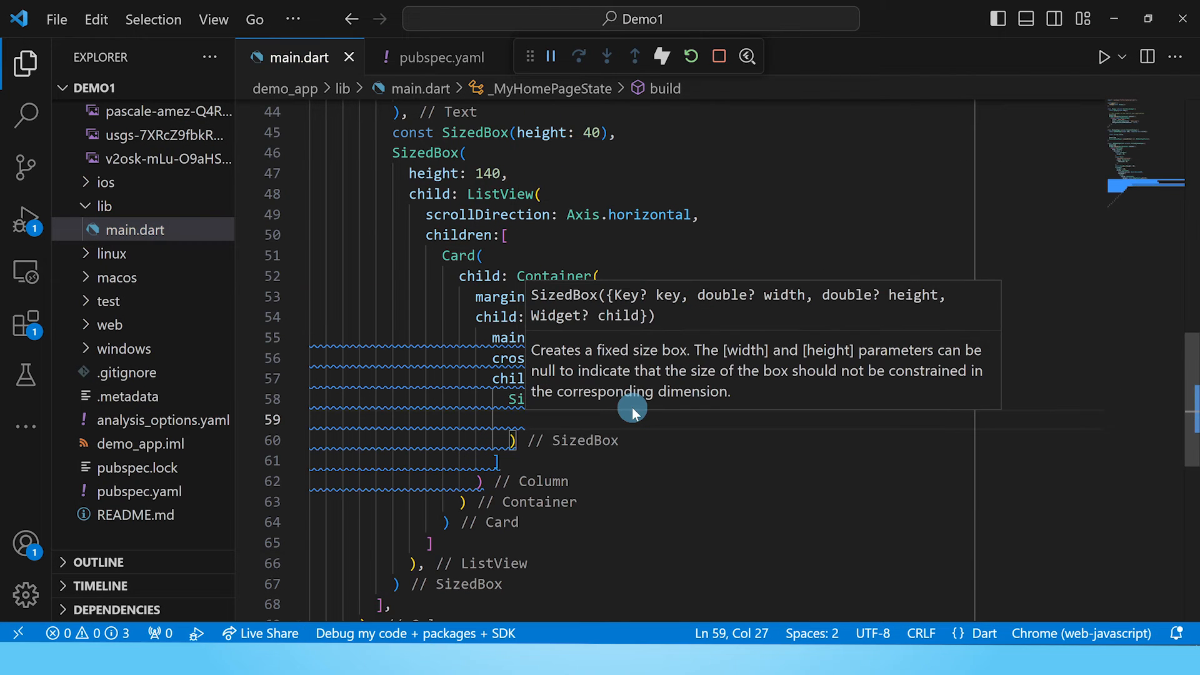
pyautogui.write('height:')
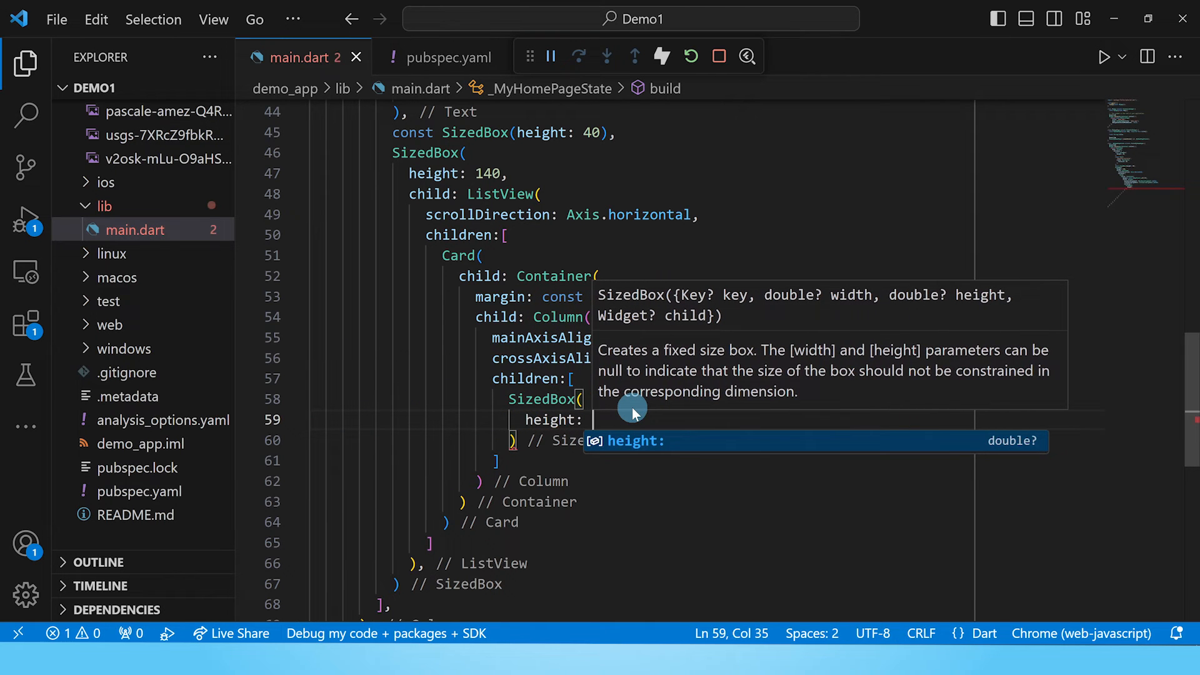
pyautogui.write('width: 110,')
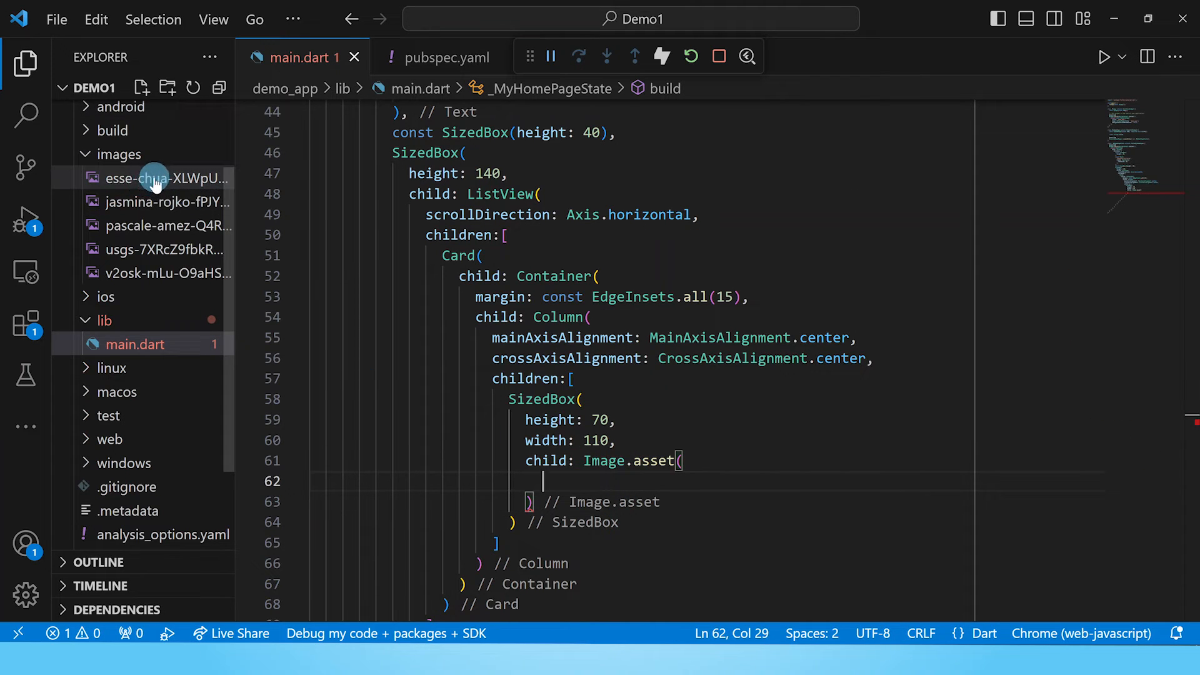
pyautogui.moveTo(156, 184)
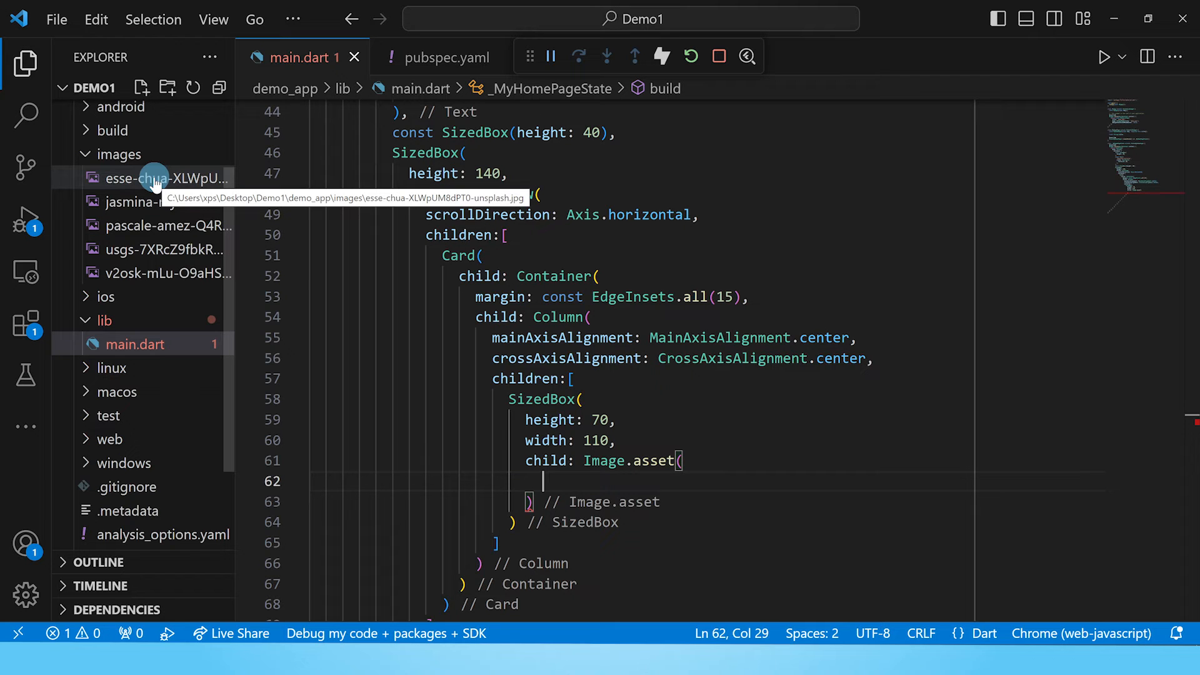
# - Copy the esse-chua image's relative path into Image.asset('images/esse-chua-XLWpUM8dPT0-unsplash.jpg')
pyautogui.rightClick(156, 179)
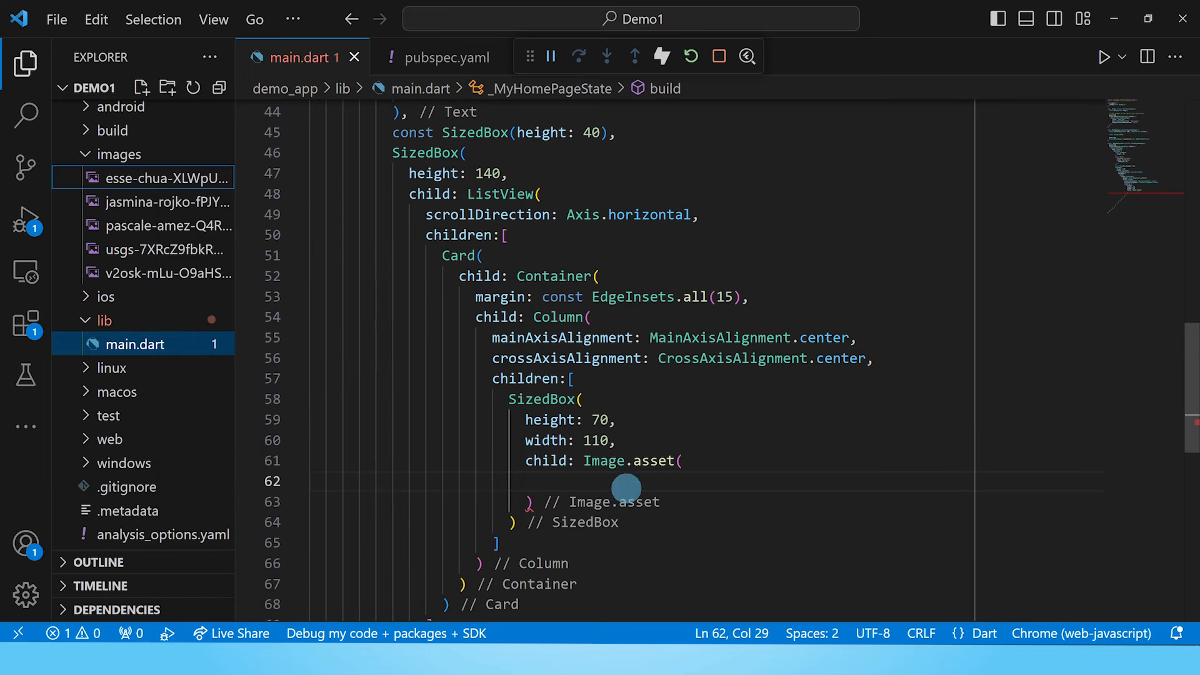
pyautogui.write("'")
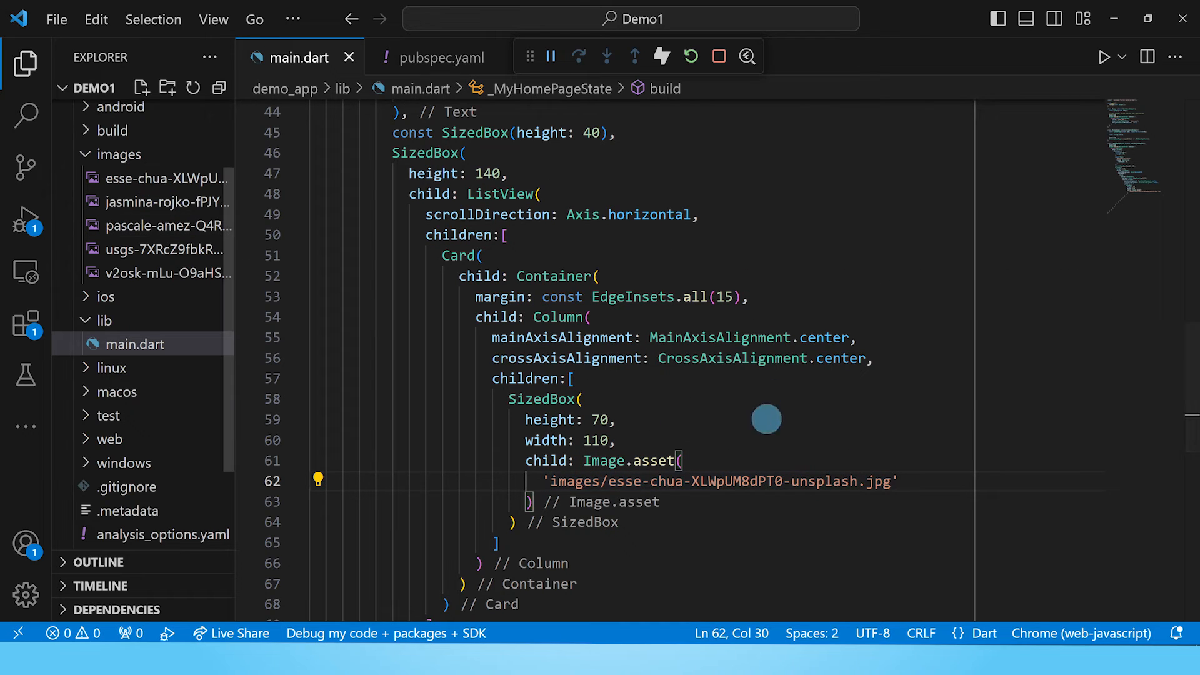
pyautogui.scroll(-3)
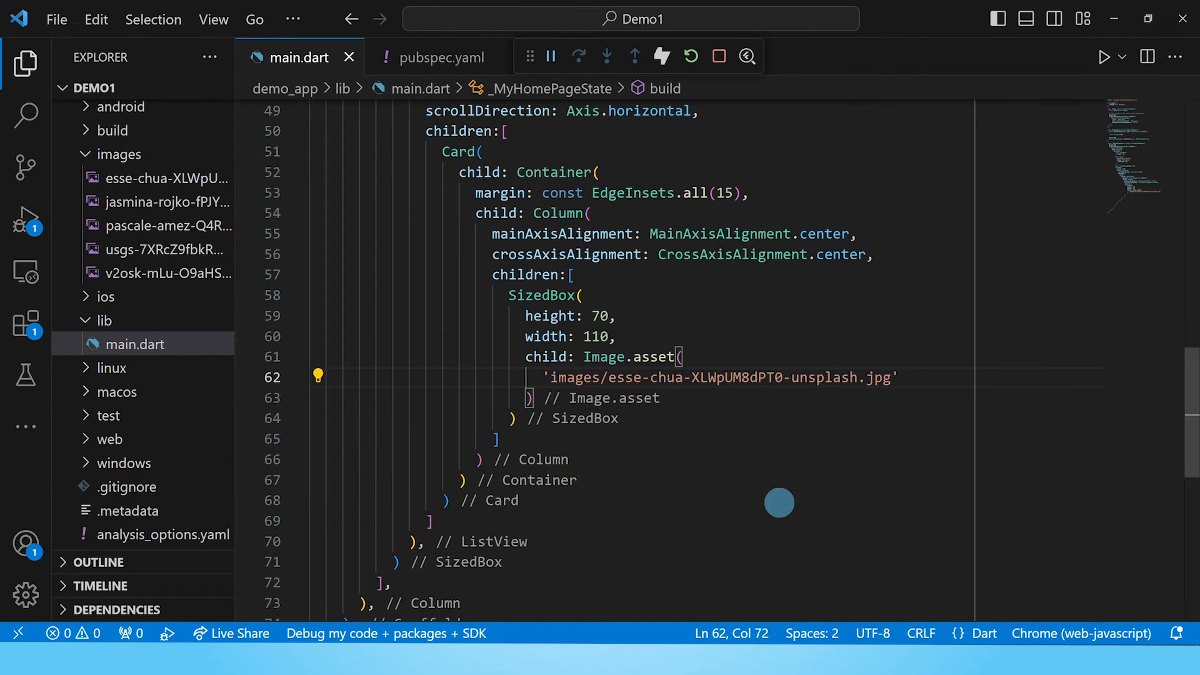
pyautogui.write(',')
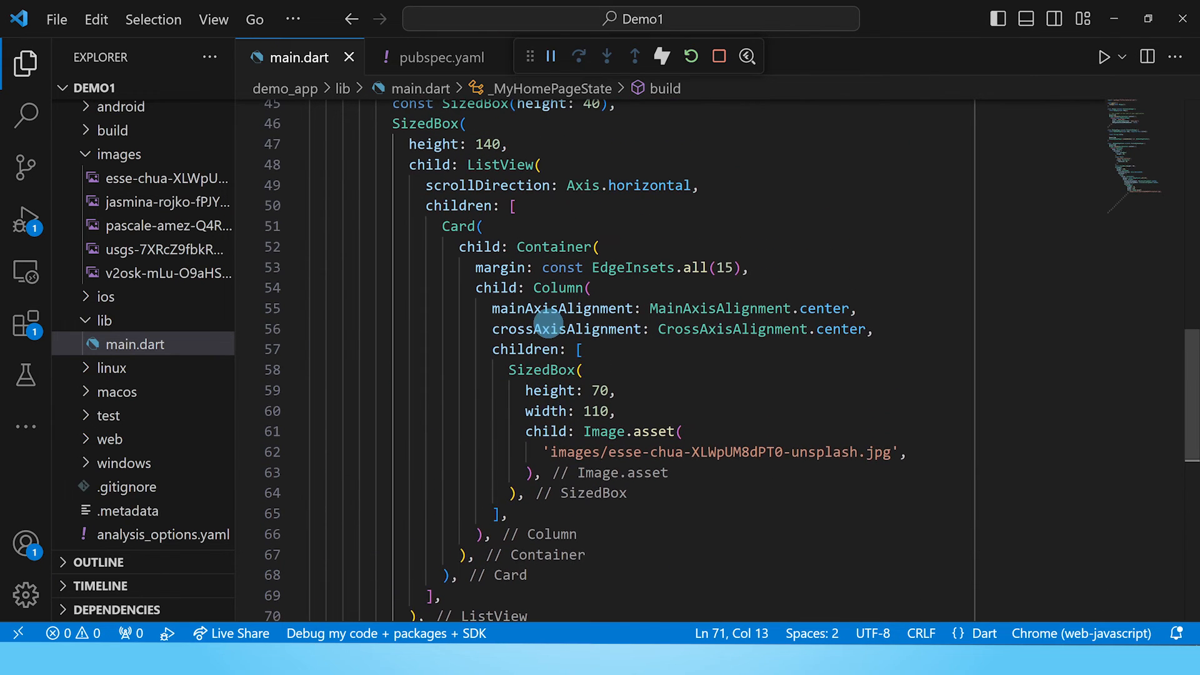
# - Below the image, add a height-10 SizedBox and a const Text caption 'Flow'
pyautogui.scroll(-3)
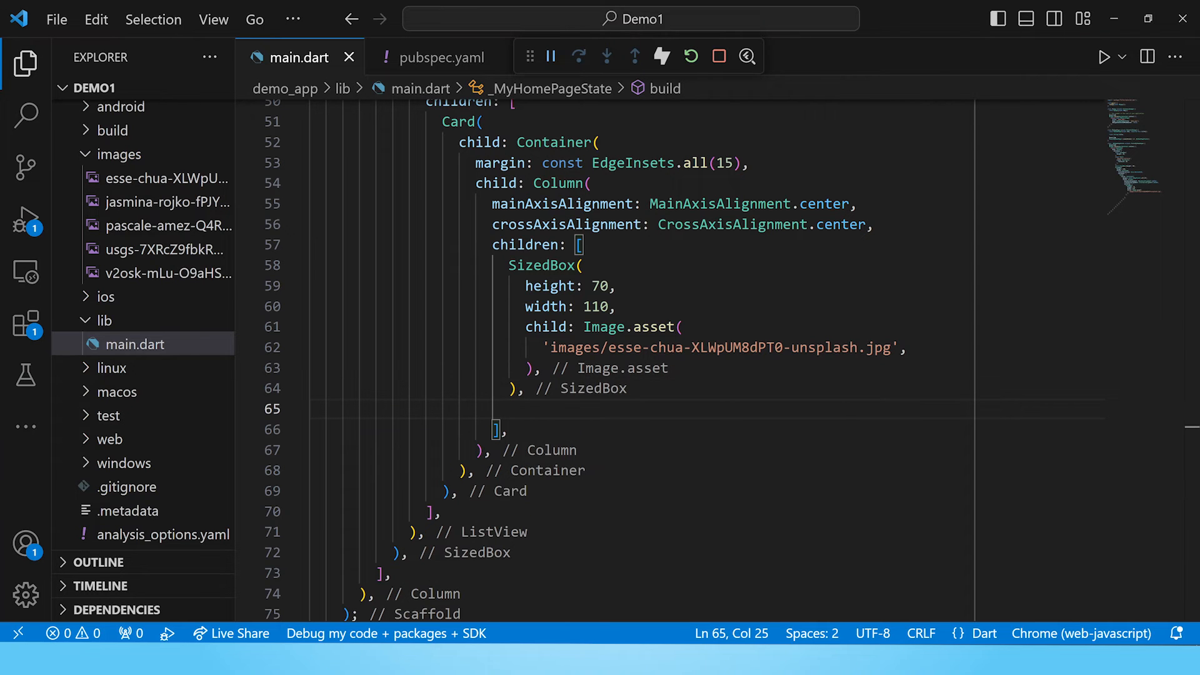
pyautogui.write('const SizedBox(')
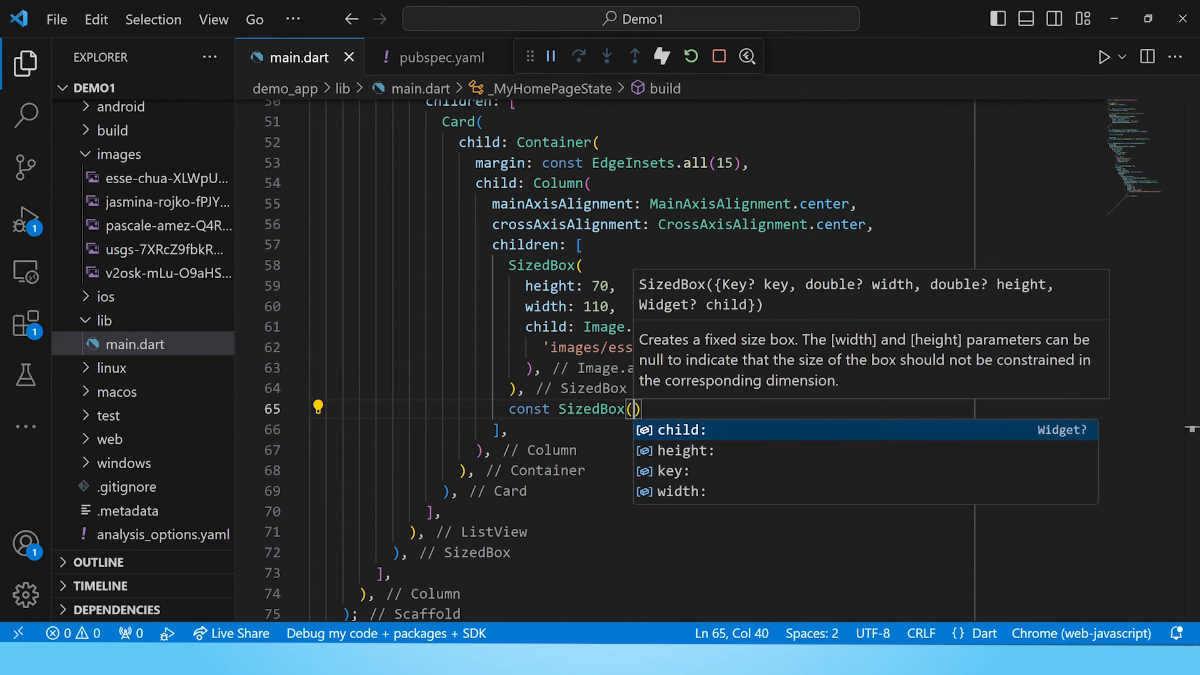
pyautogui.write('height: 10,')
pyautogui.write("const Text('")
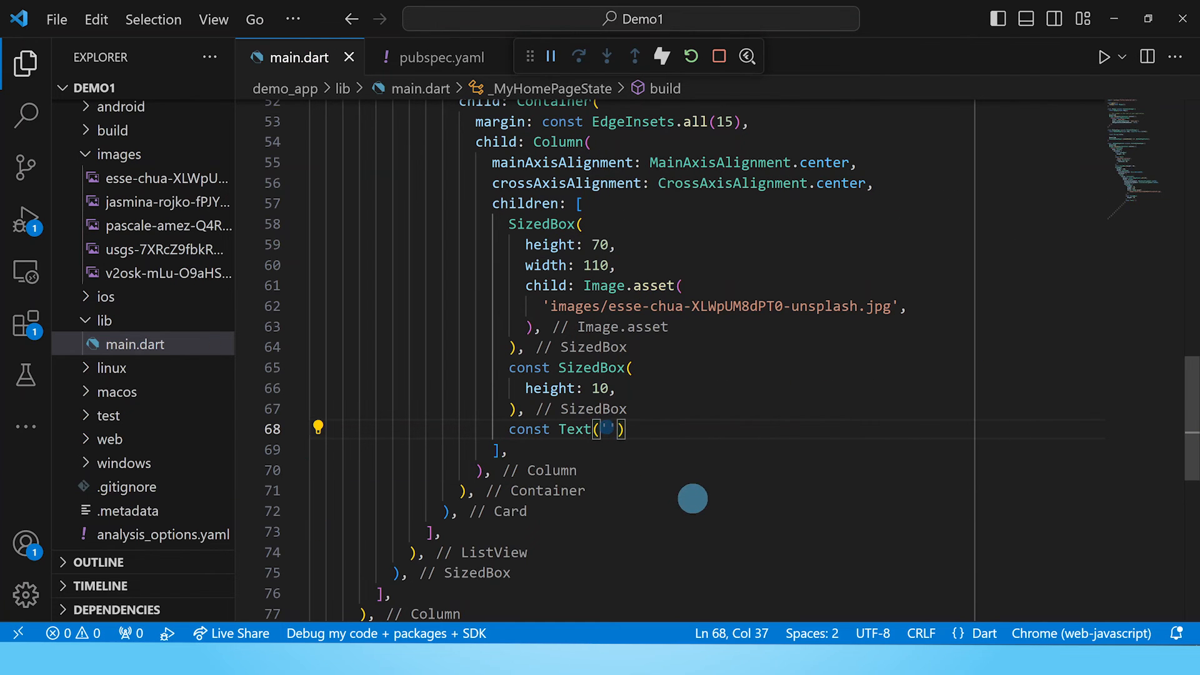
pyautogui.write("Flow',")
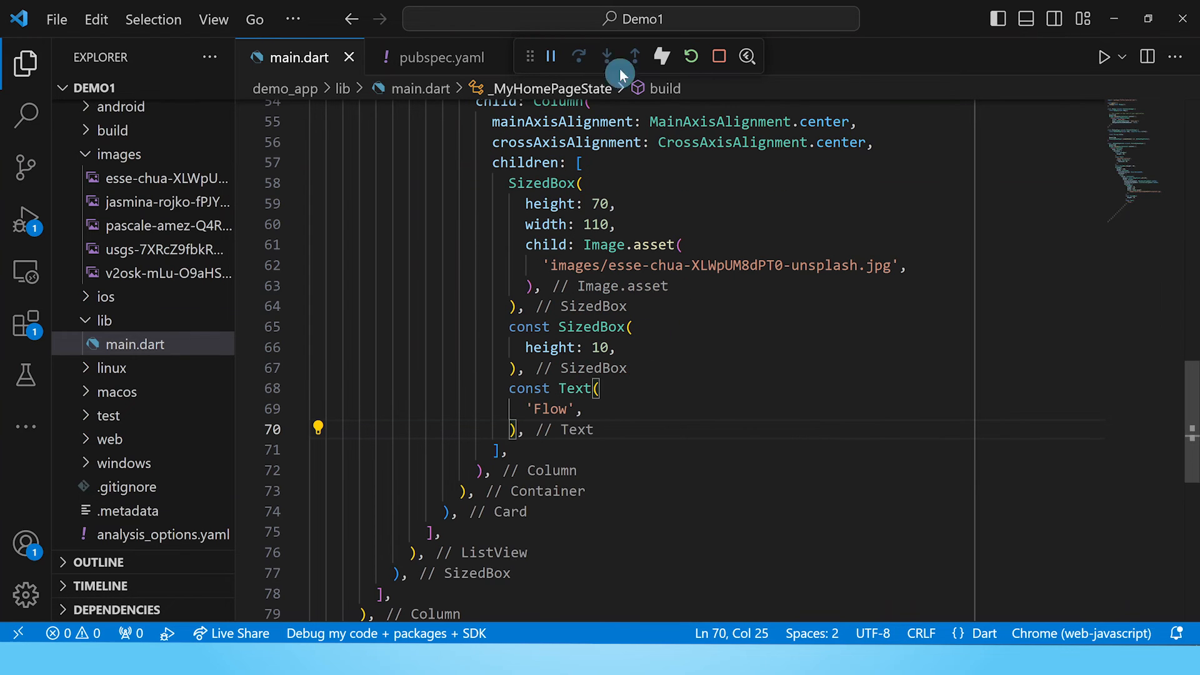
pyautogui.click(661, 57)
pyautogui.write("'Blue',")
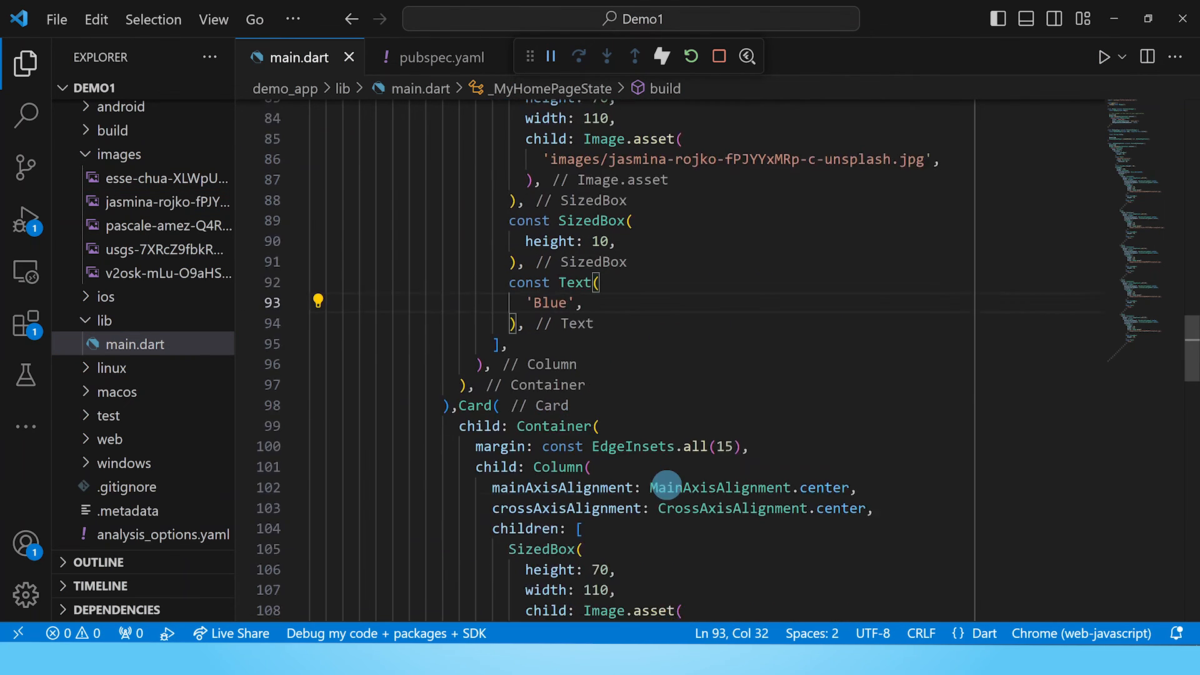
# - Scroll through the duplicated cards to review the Blue through Golden entries
pyautogui.scroll(-3)
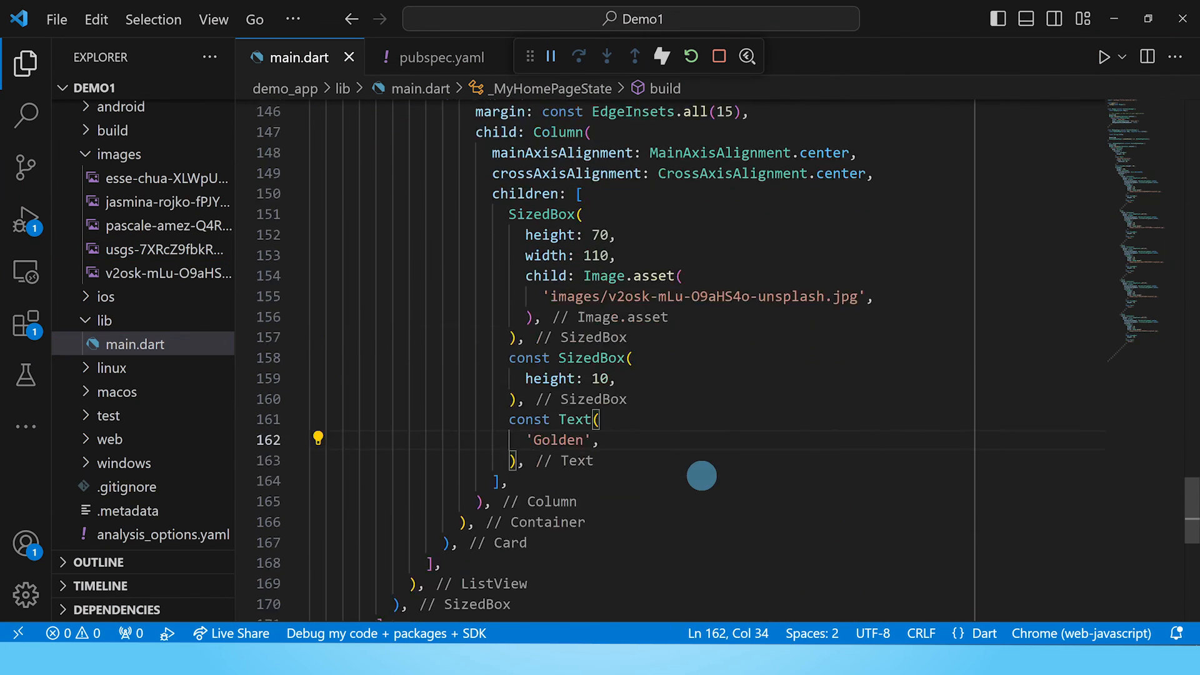
pyautogui.scroll(3)
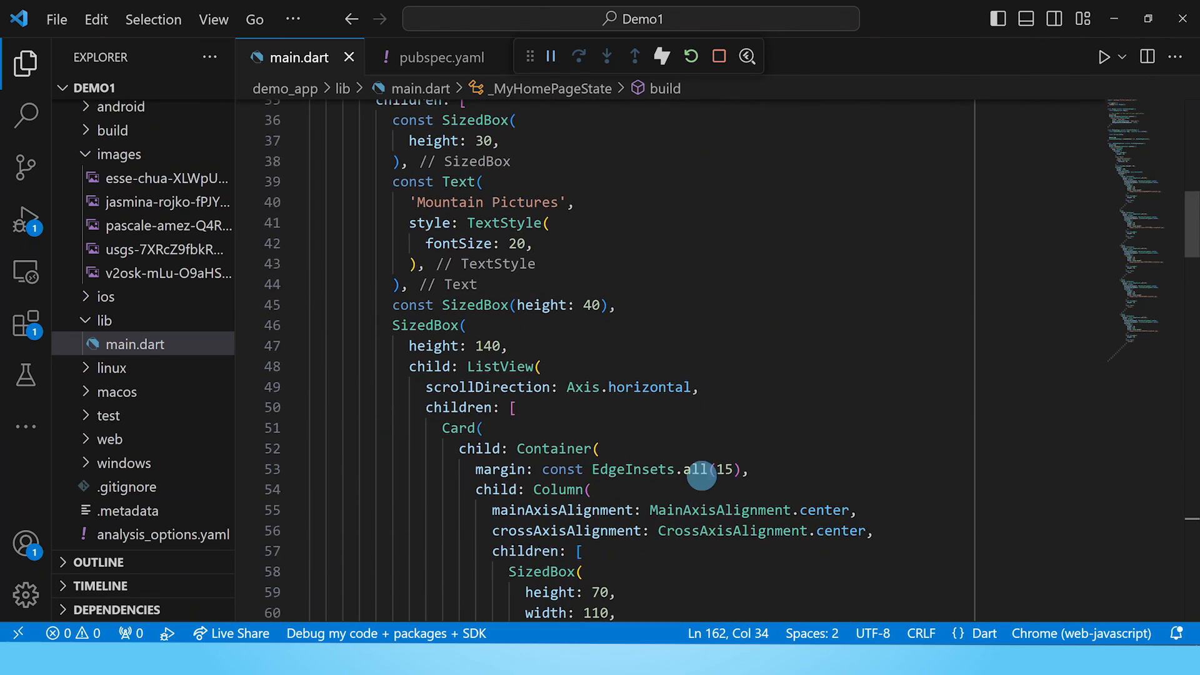
# - In Chrome, scroll the card row right through the Flow, Blue, Snow, Color and Golden cards
pyautogui.click(1104, 57)
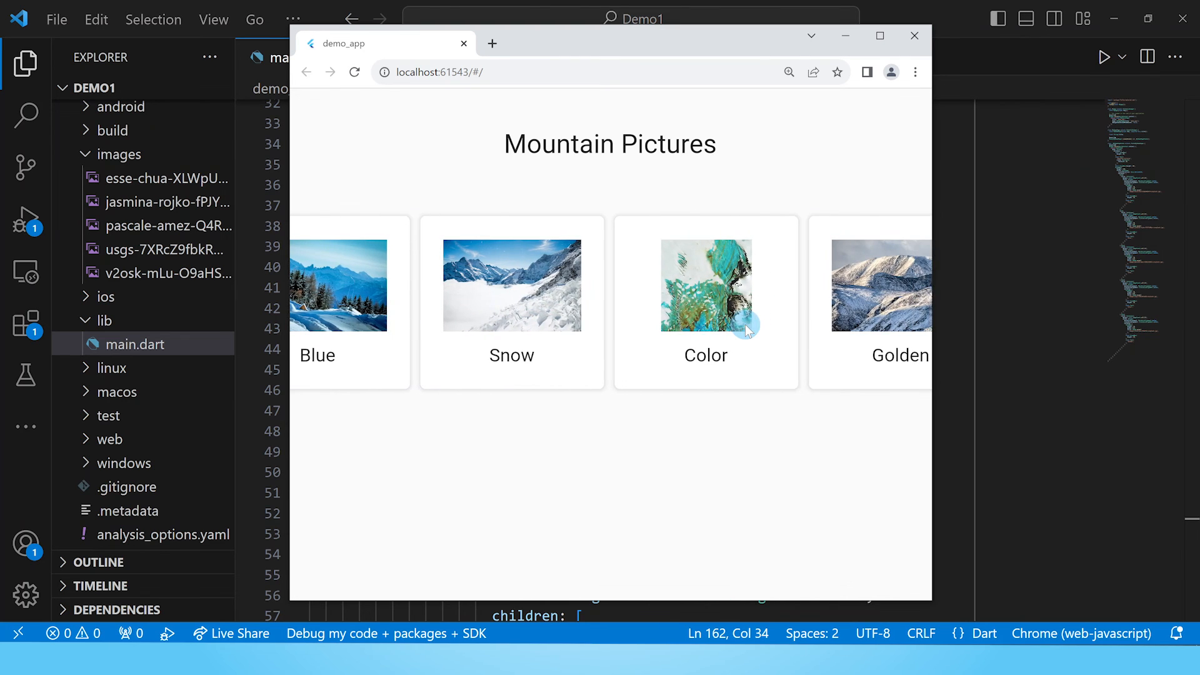
pyautogui.hscroll(3)
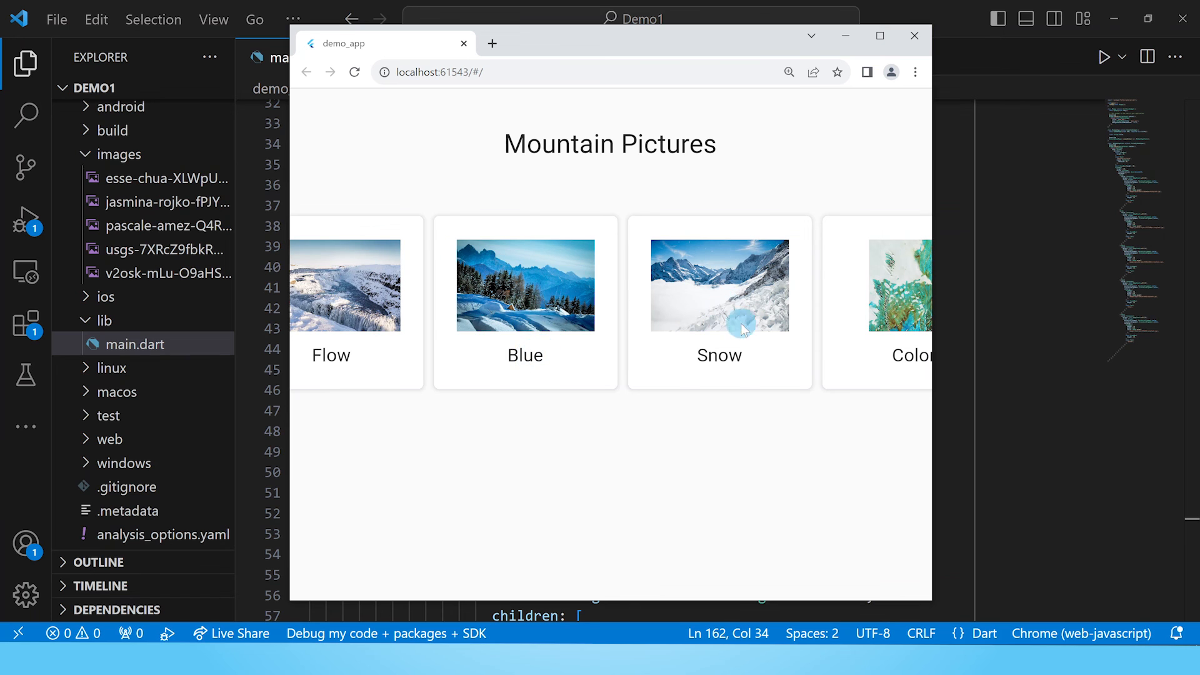
pyautogui.hscroll(3)
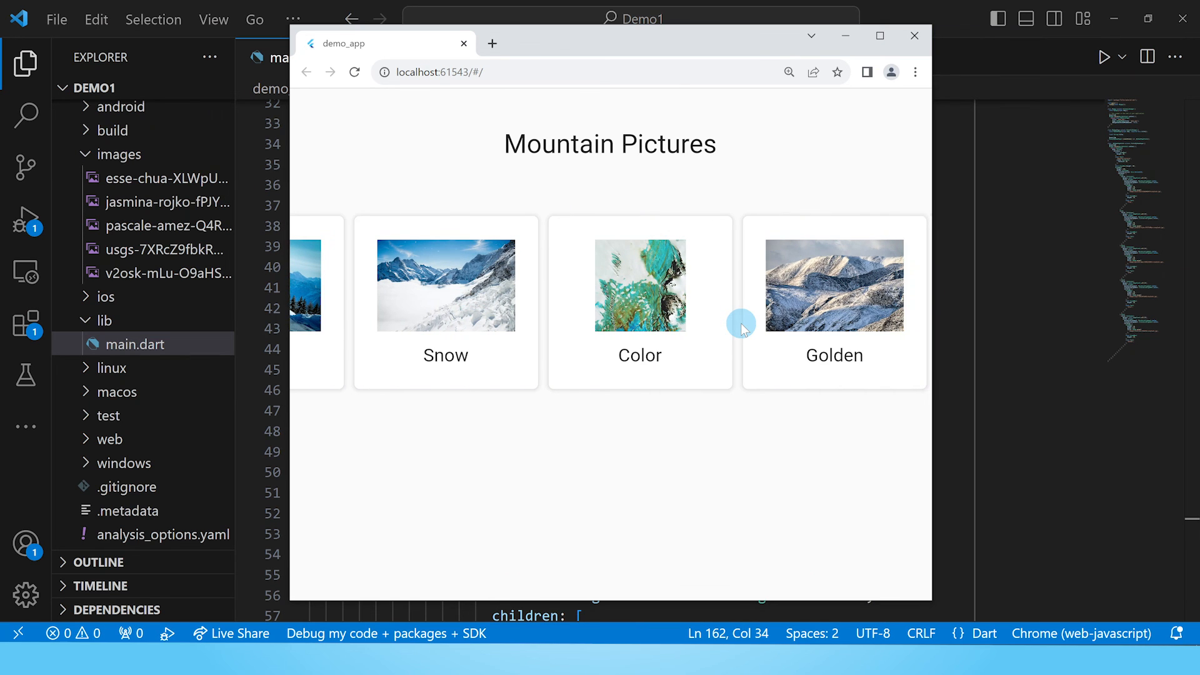